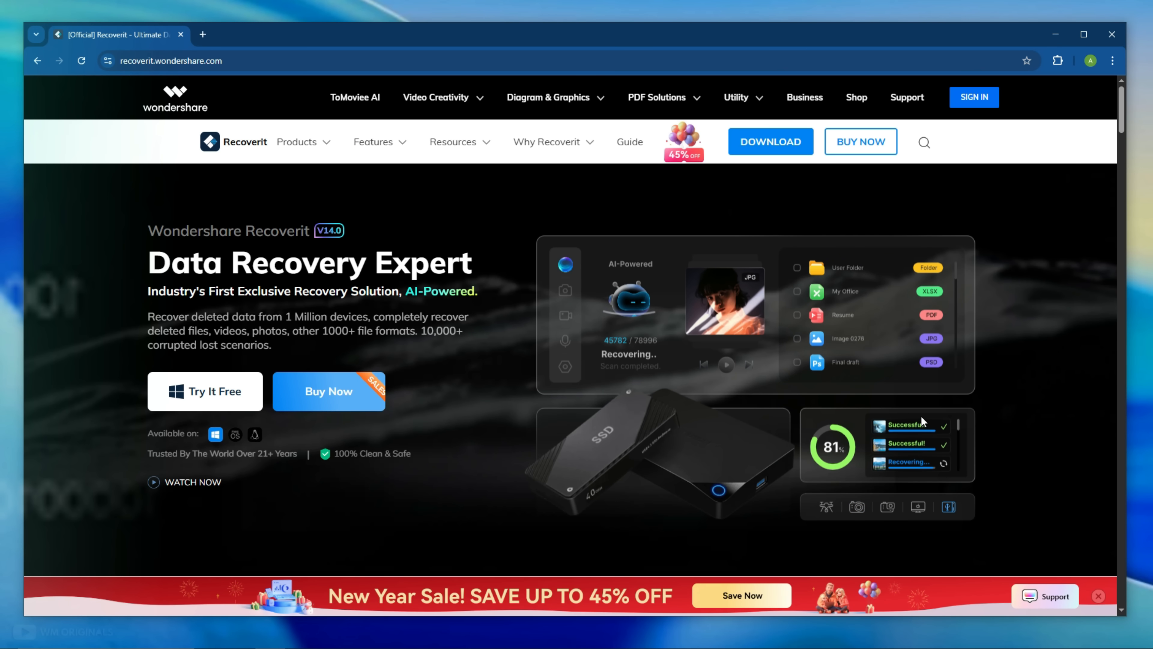
- Browse the Recoverit page highlights for drone, GoPro and action camera data recovery
scroll(down, 3)
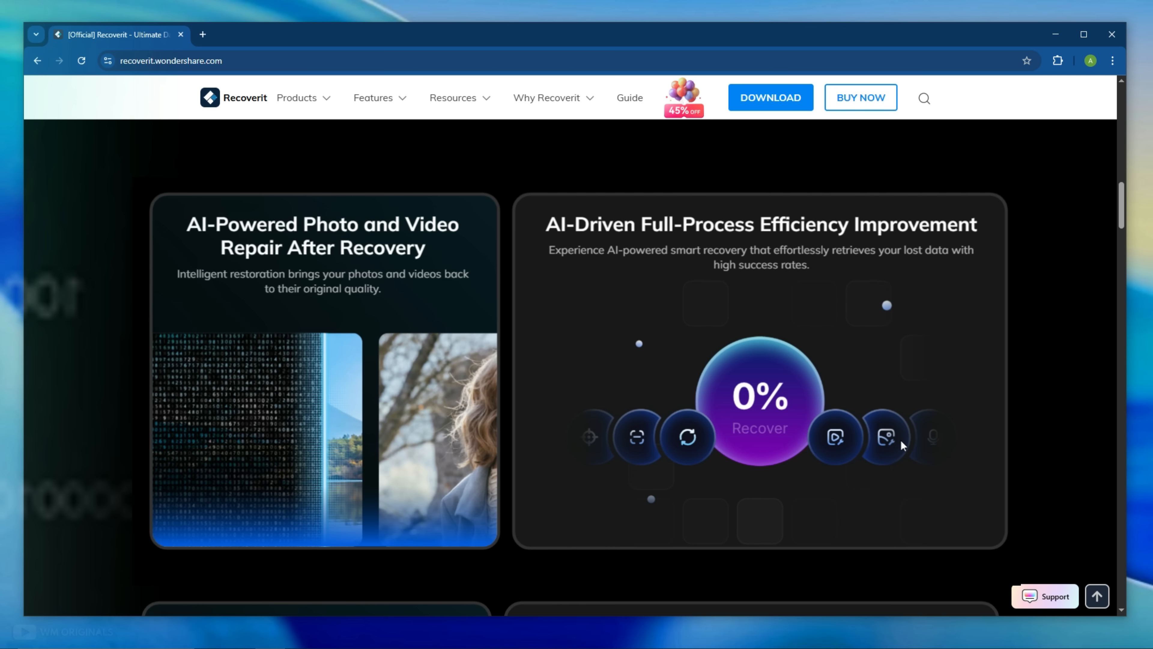
scroll(down, 3)
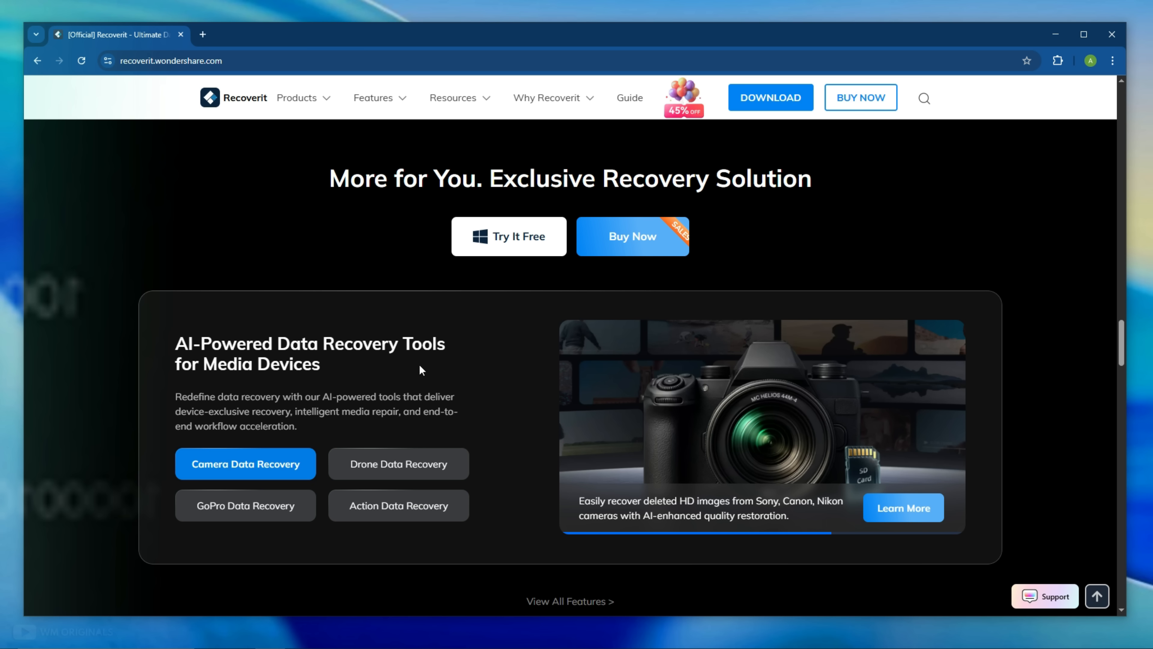
click(399, 463)
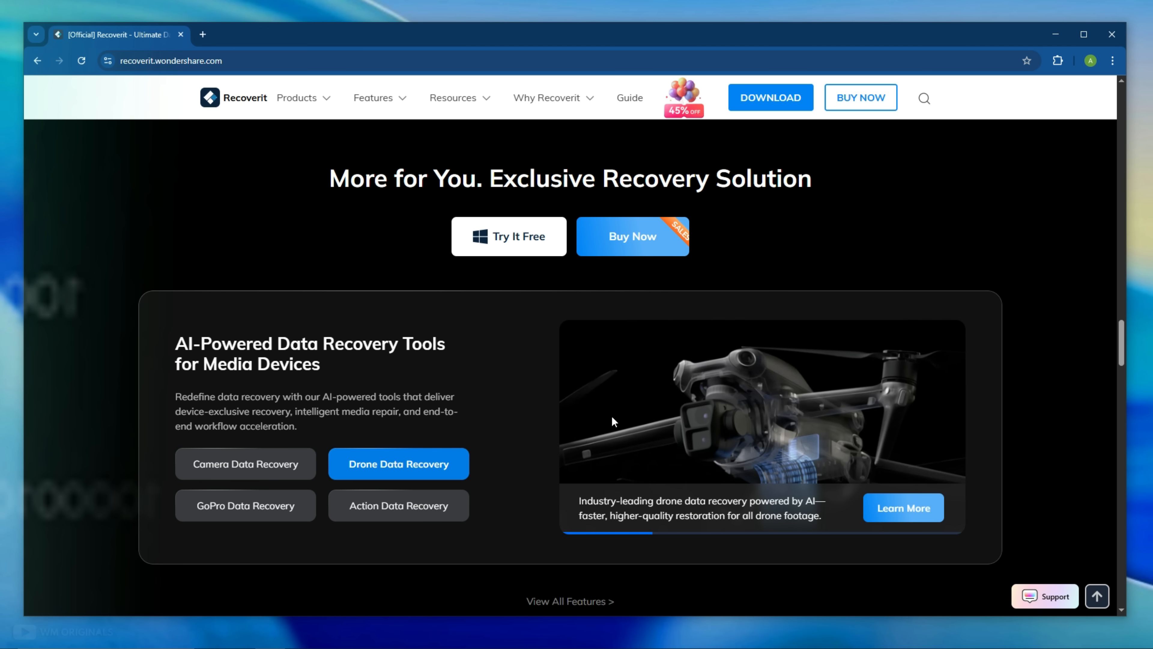
click(245, 505)
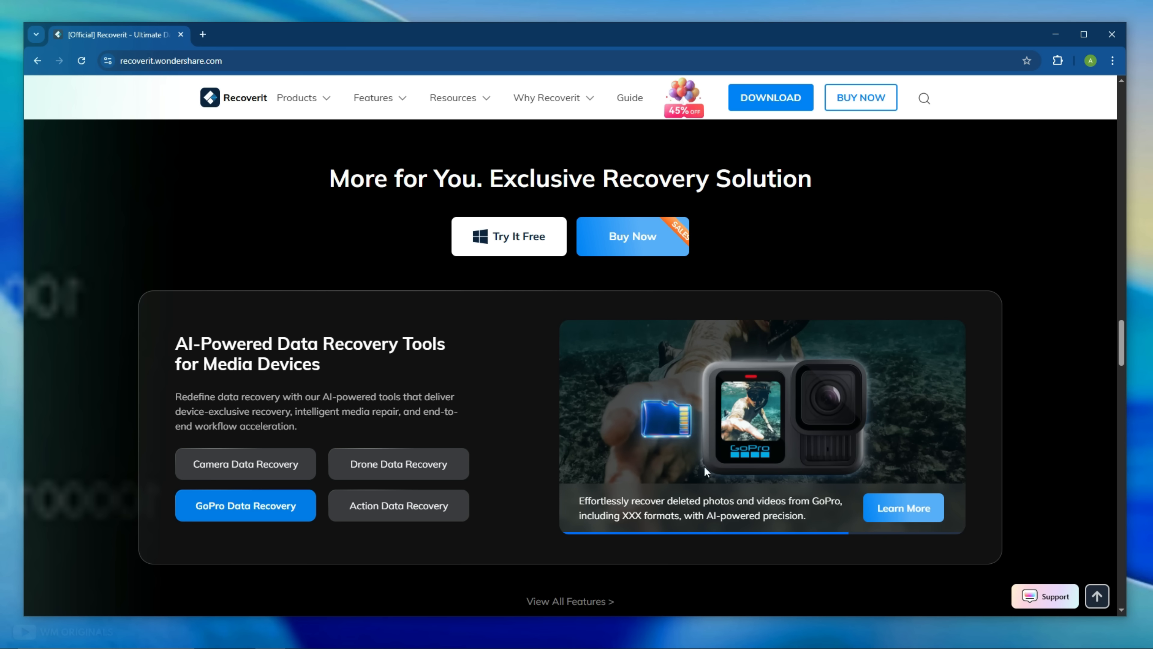
click(398, 505)
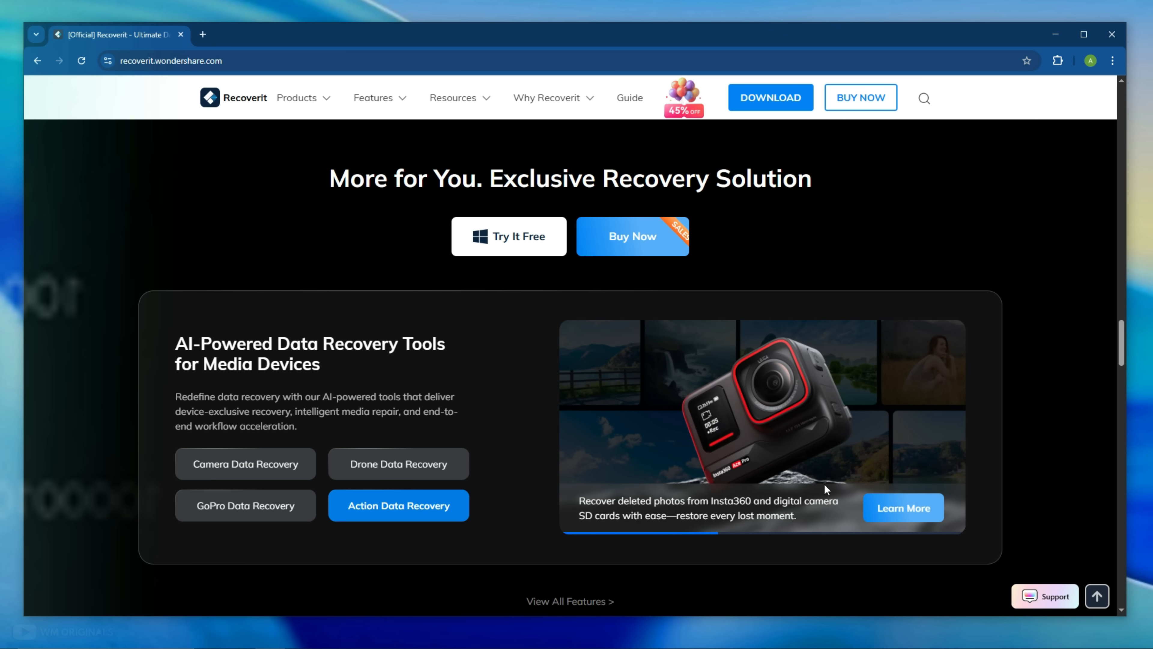
scroll(down, 3)
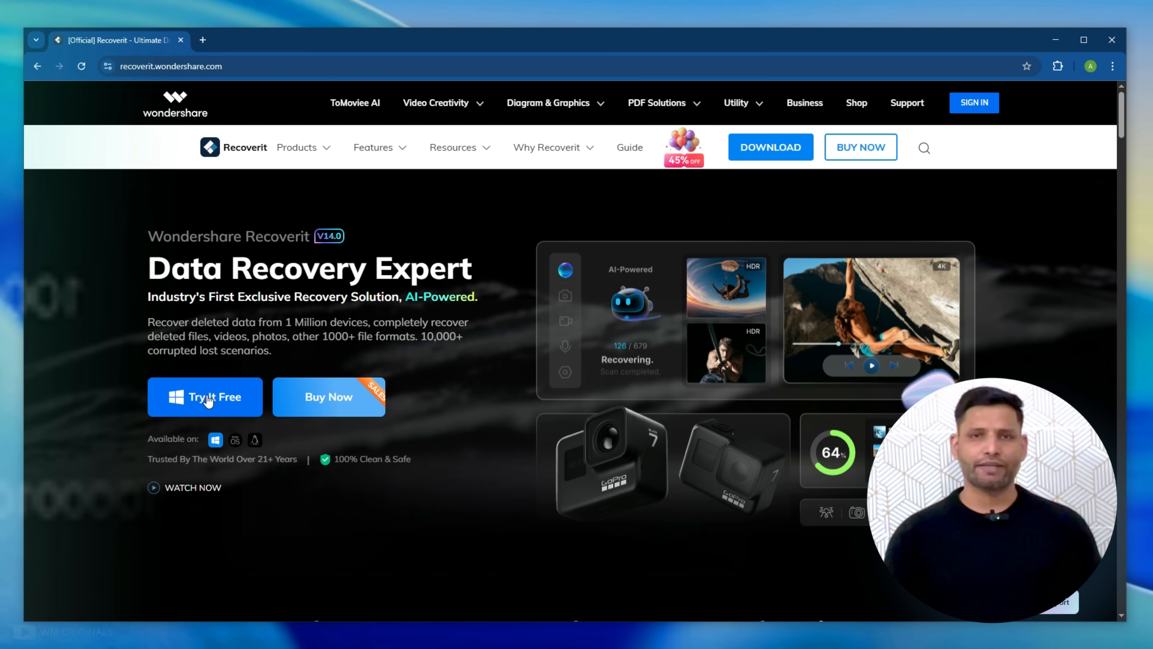
- Download the free Recoverit version, launch the installer and start installation
click(205, 396)
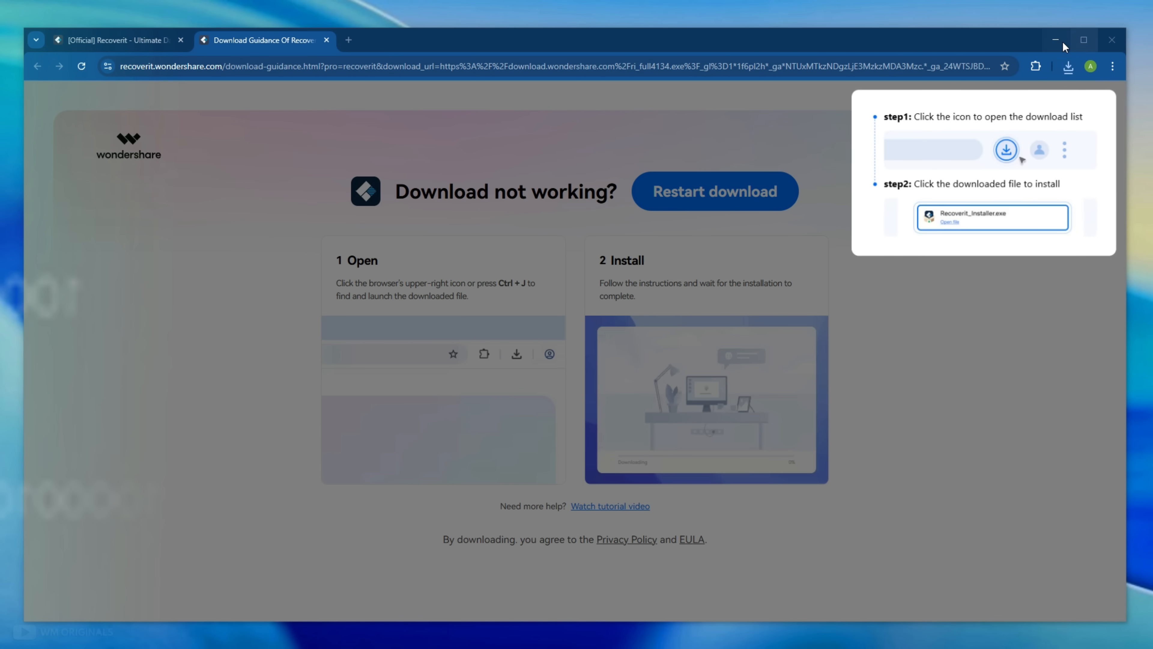
click(990, 217)
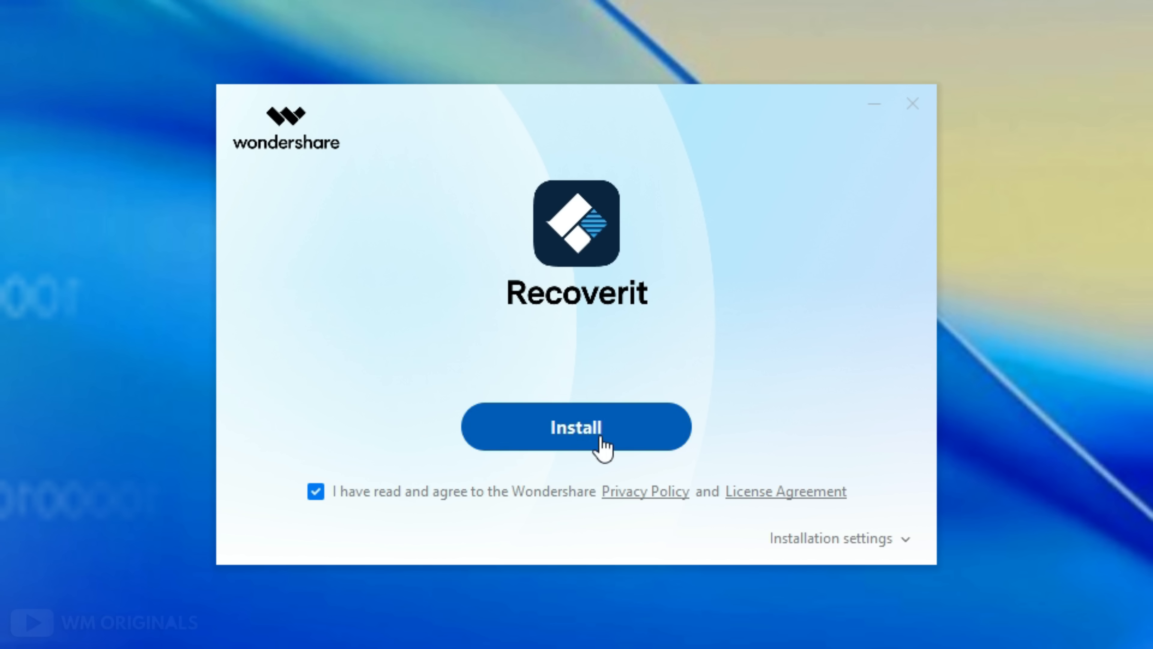
click(576, 426)
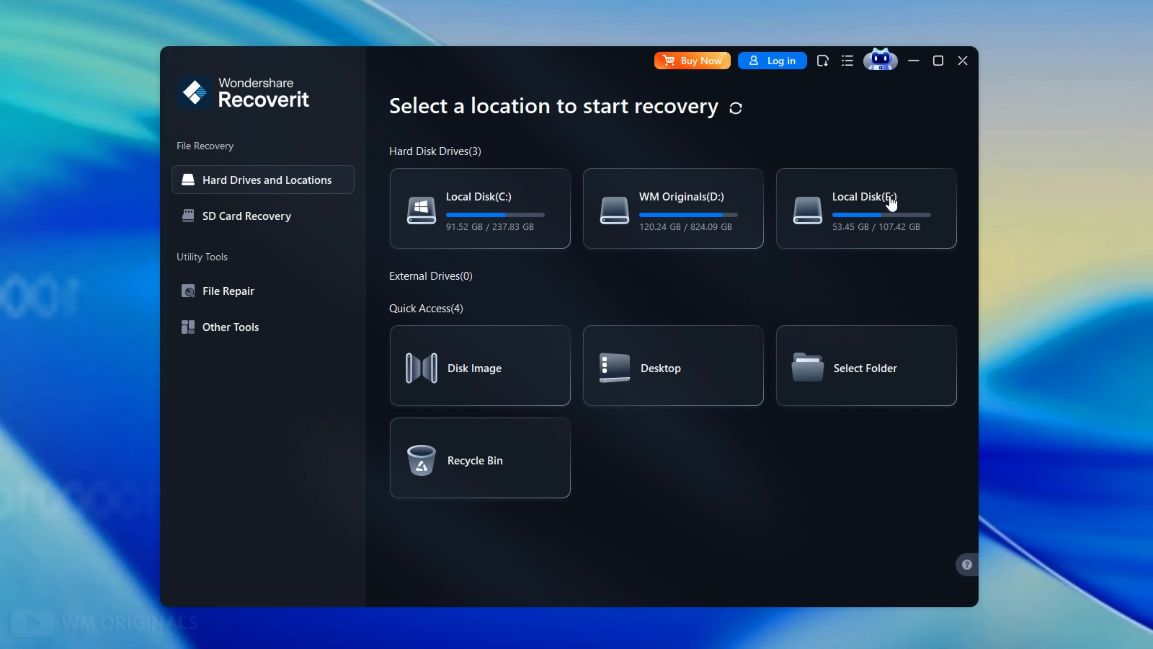
mouse_move(220, 116)
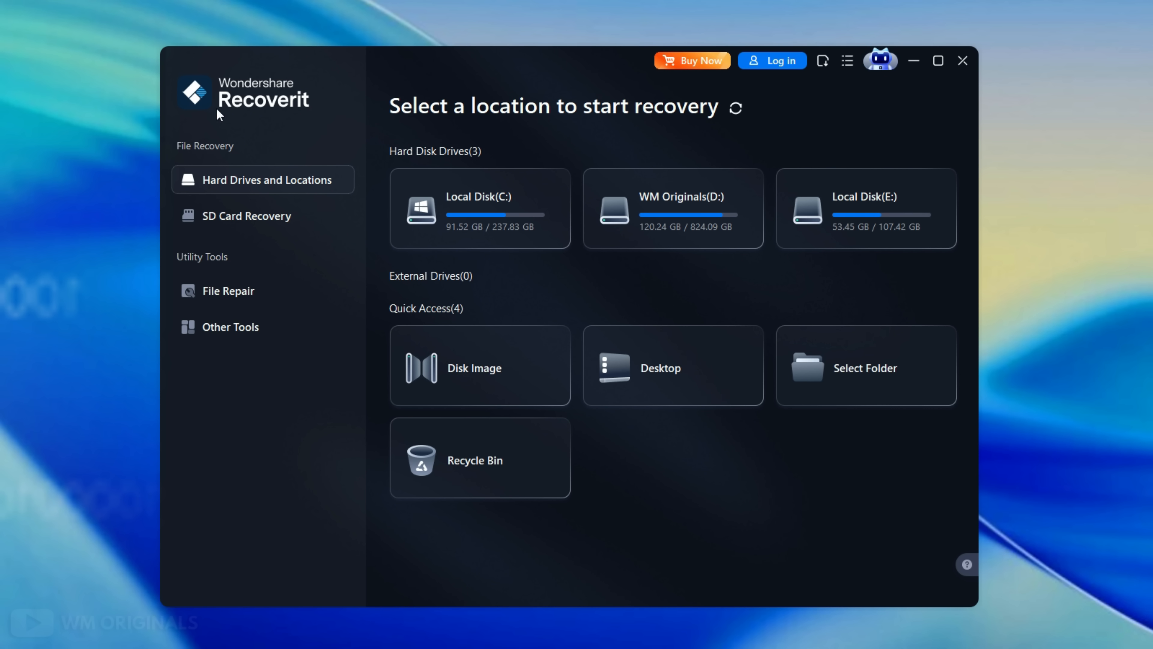
mouse_move(302, 88)
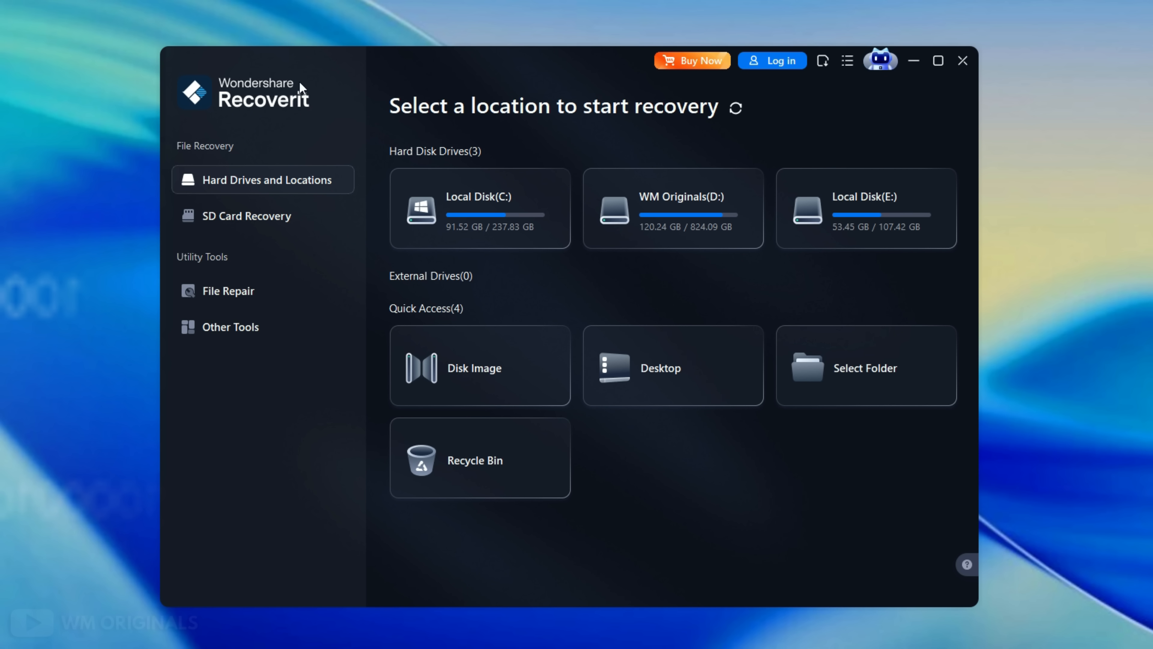
mouse_move(710, 134)
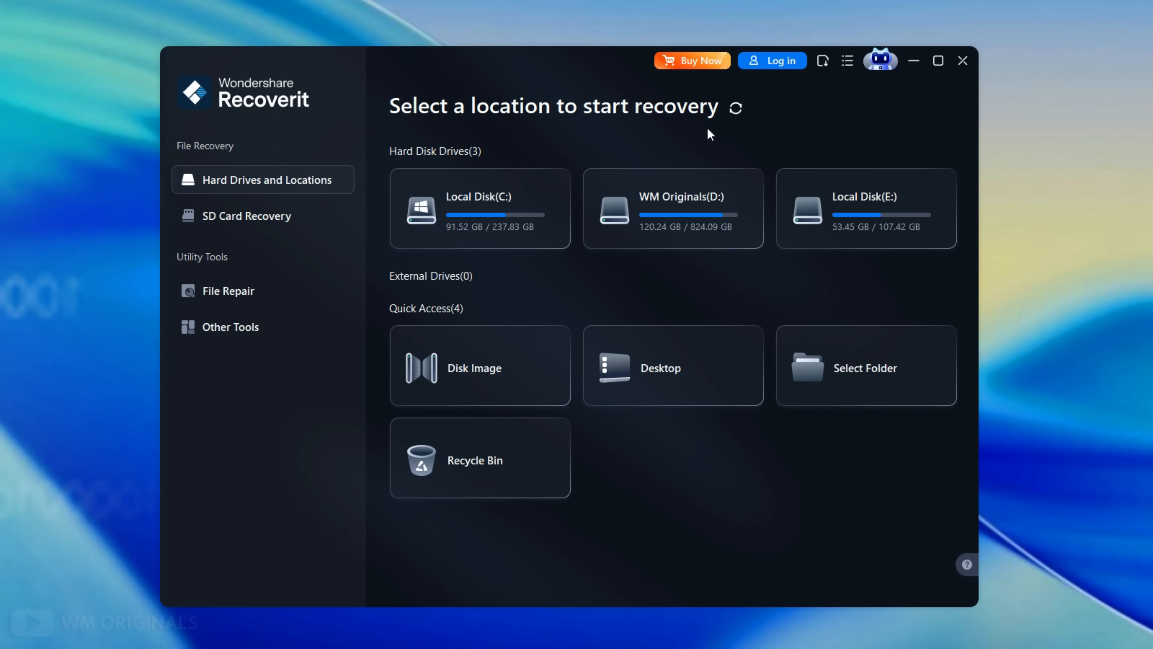
mouse_move(212, 132)
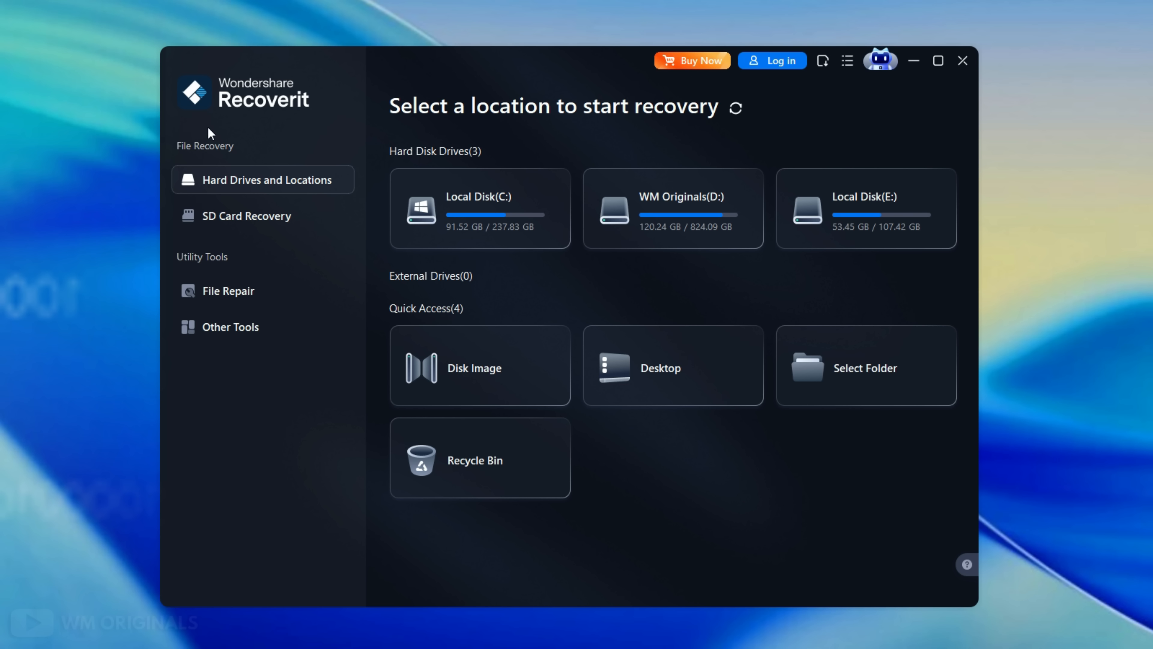
mouse_move(335, 199)
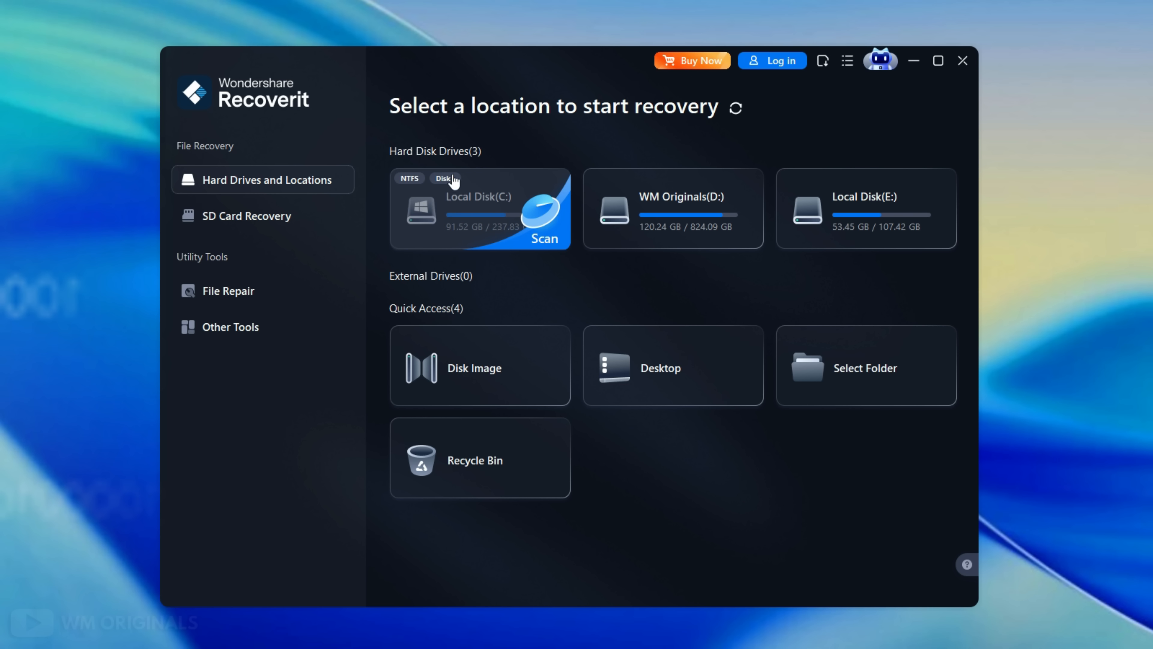
mouse_move(667, 226)
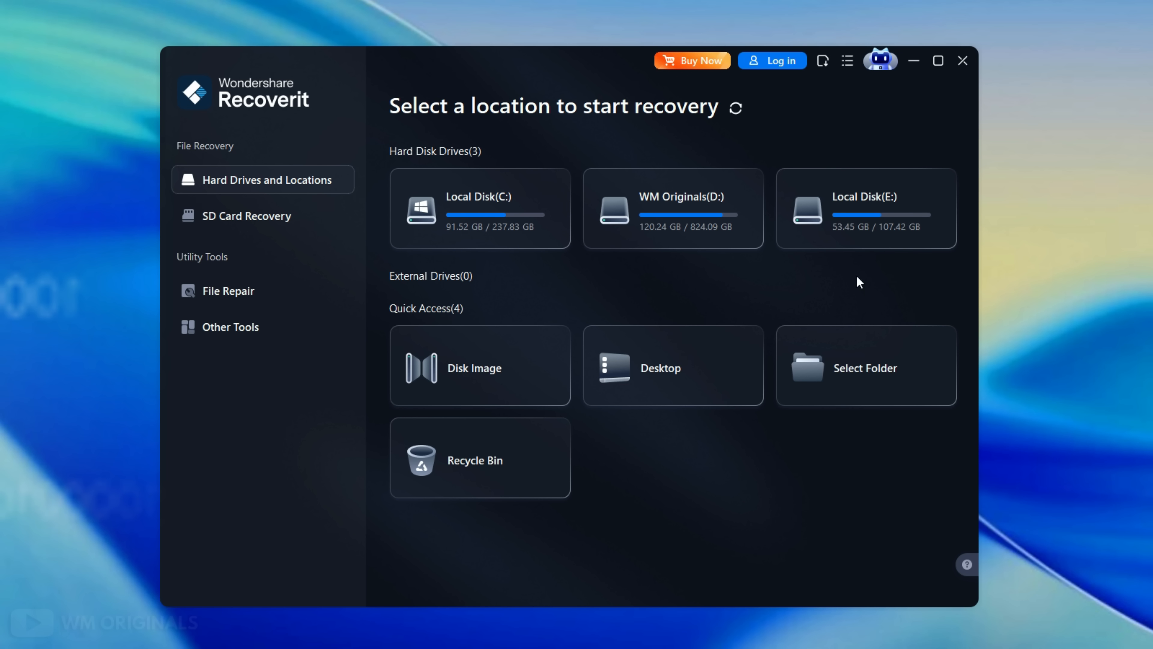
mouse_move(521, 309)
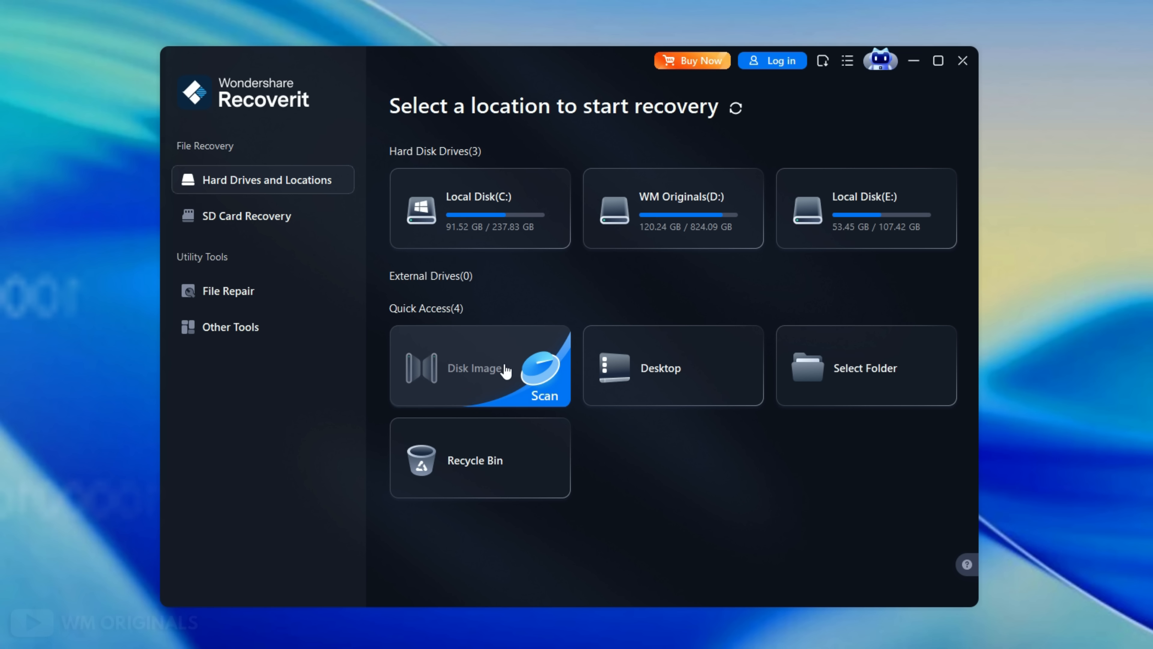
mouse_move(848, 379)
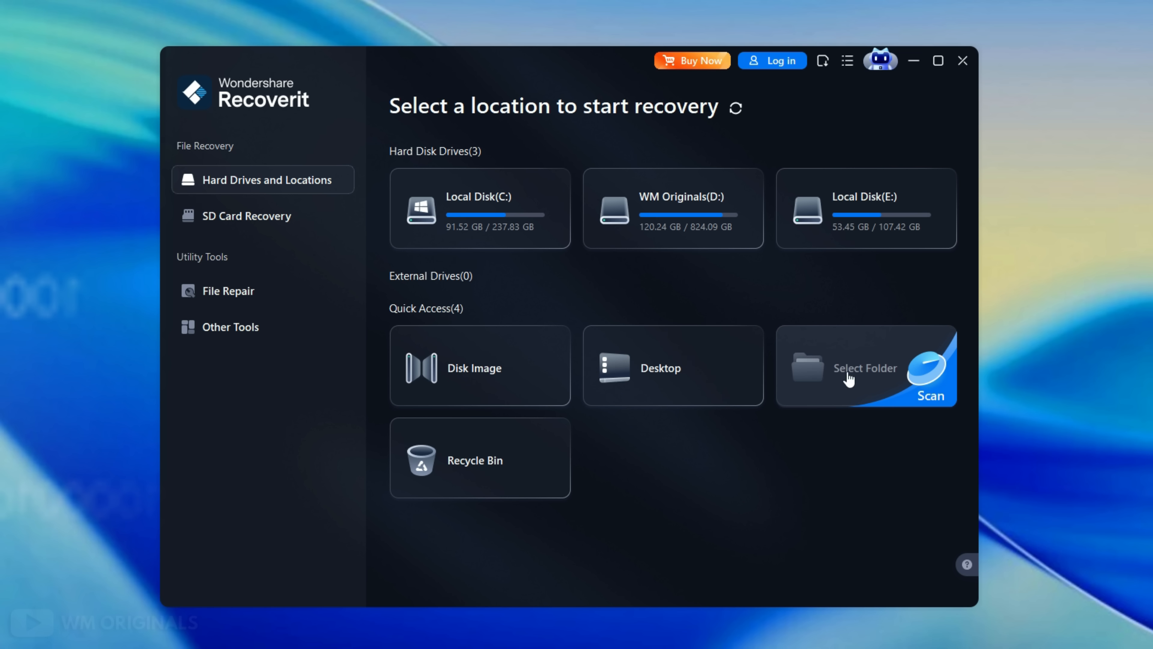
mouse_move(438, 463)
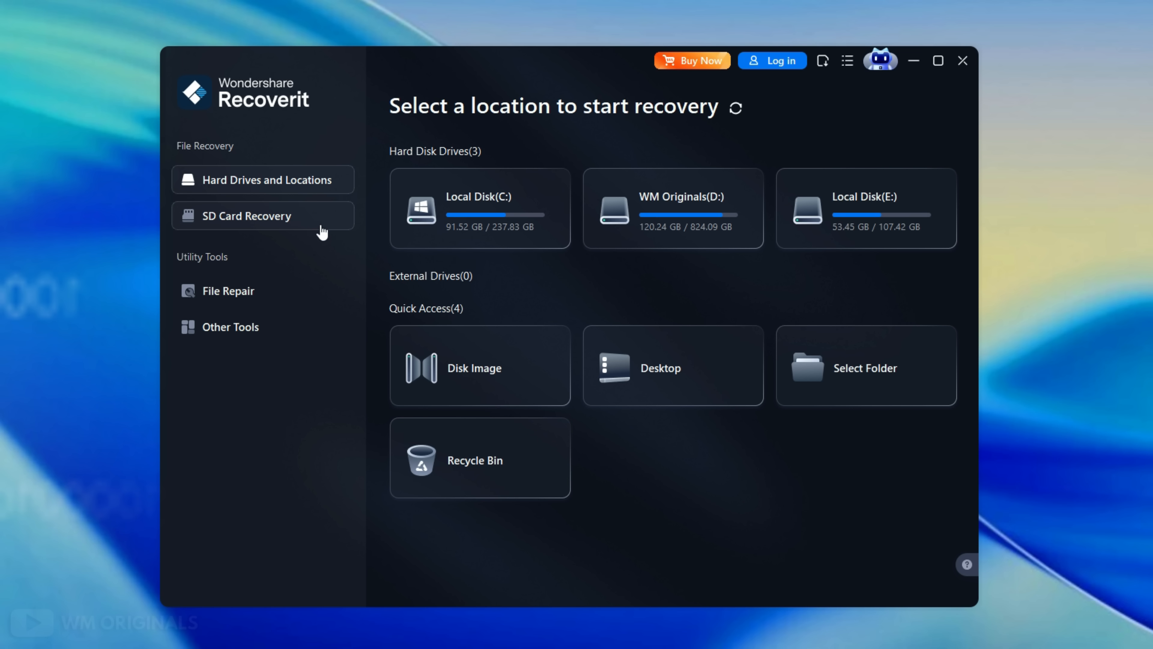
- Switch to the SD Card Recovery feature, which asks for a memory card
click(246, 215)
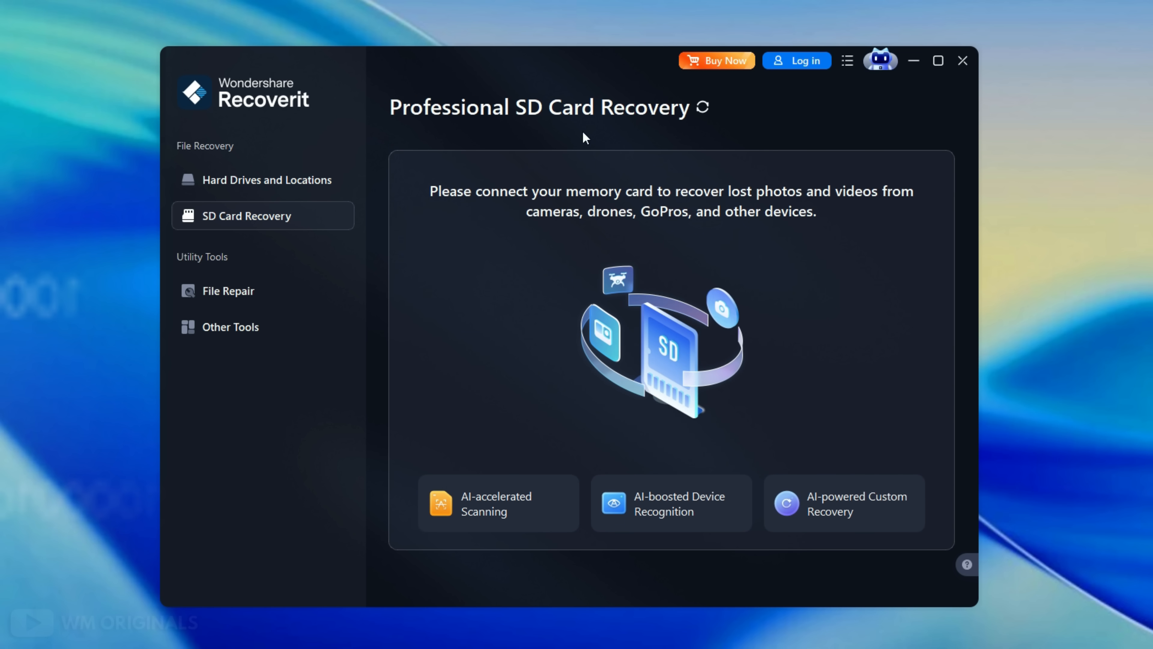
mouse_move(634, 408)
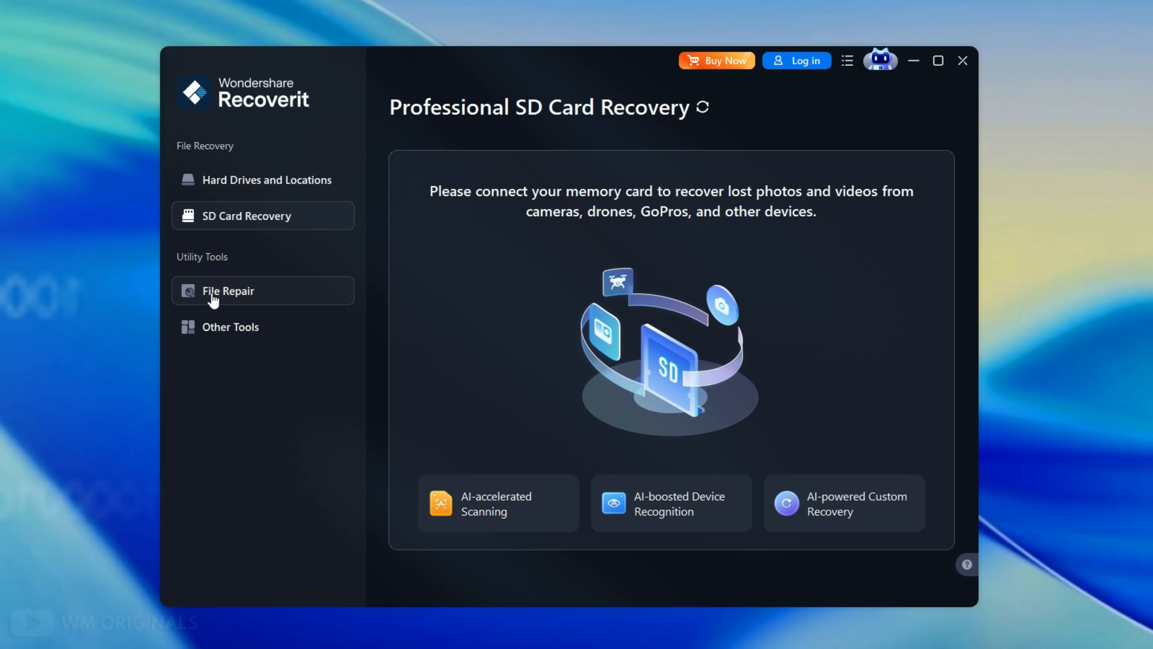
- View the File Repair tools for corrupted videos, photos and documents, then Other Tools
click(229, 291)
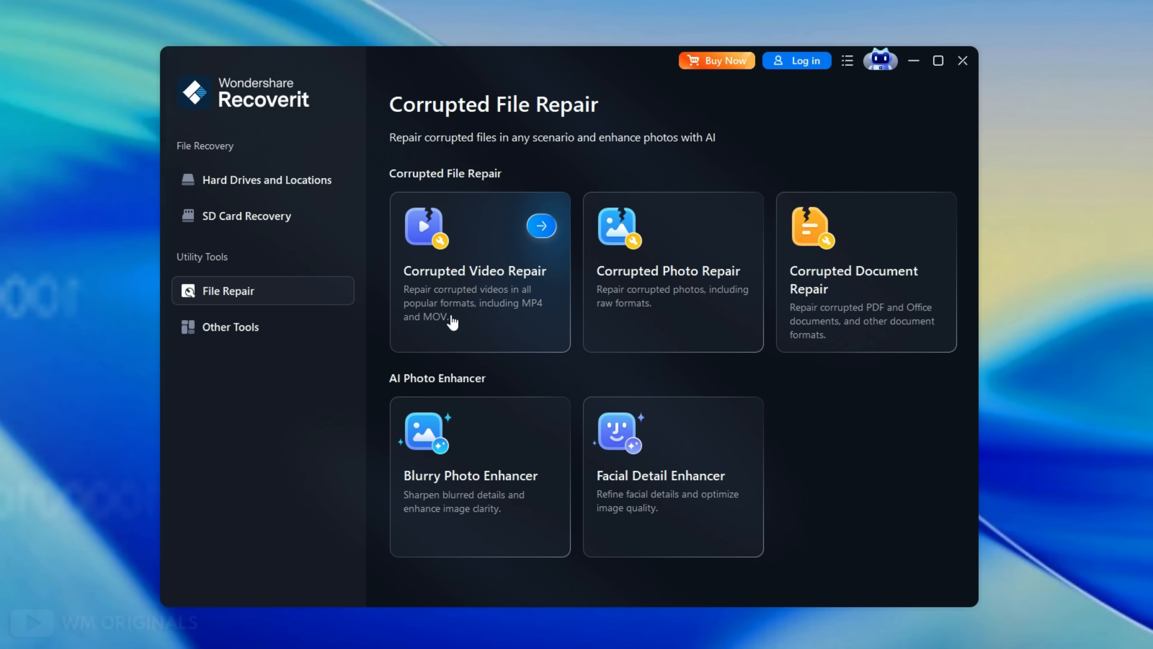
mouse_move(650, 285)
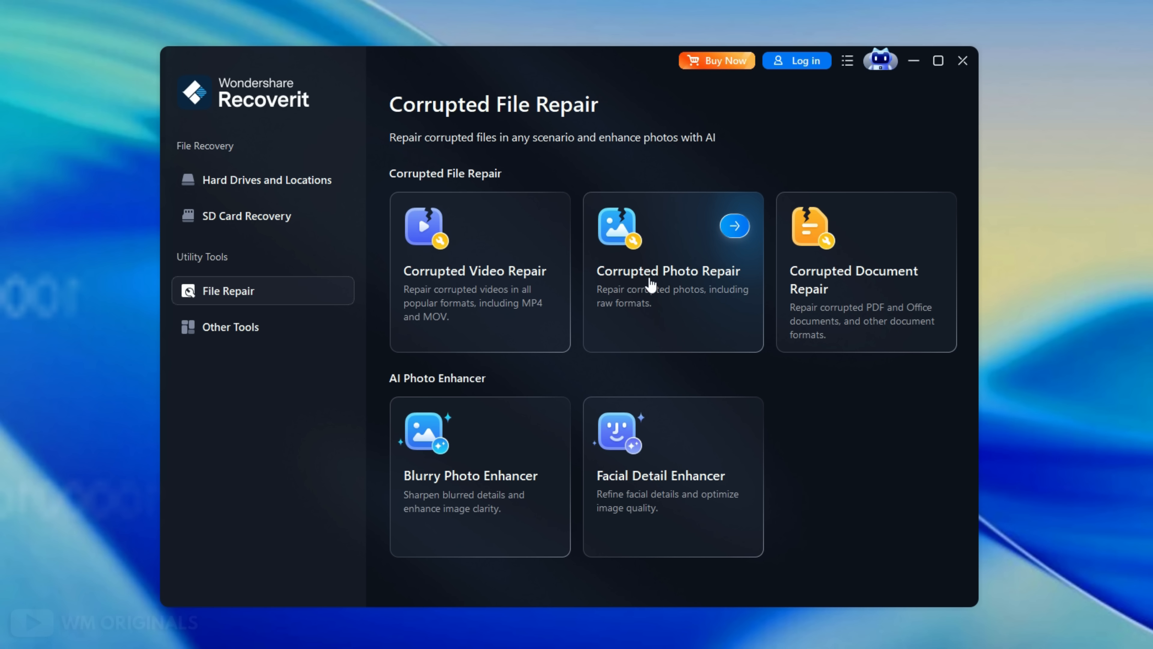
mouse_move(825, 302)
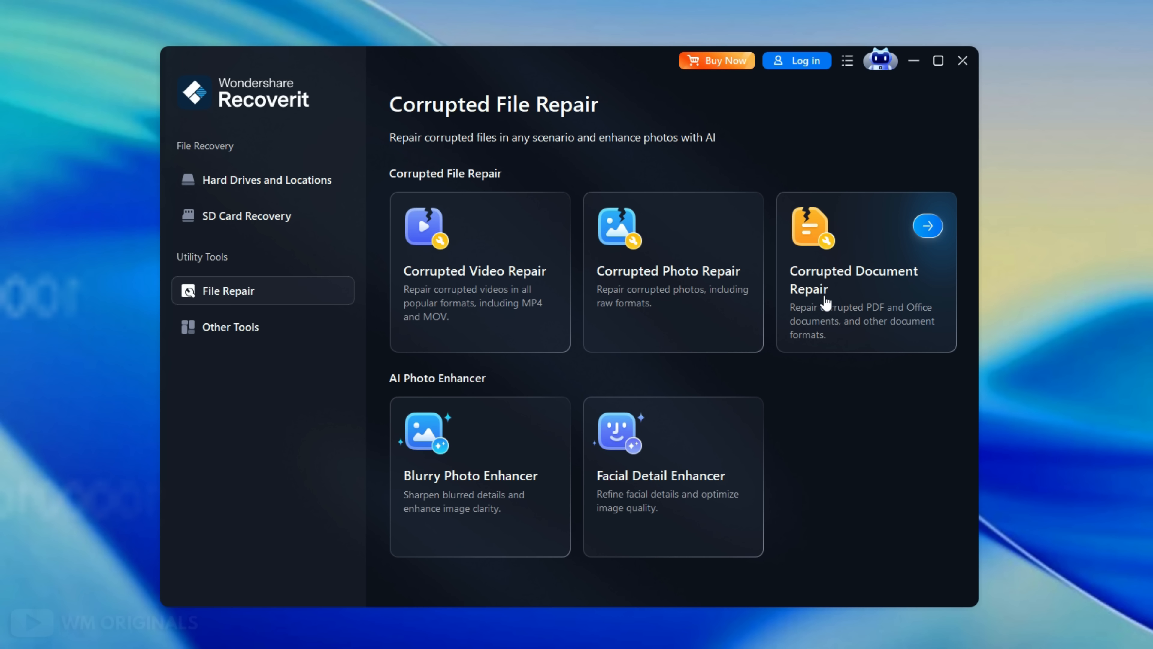
mouse_move(430, 479)
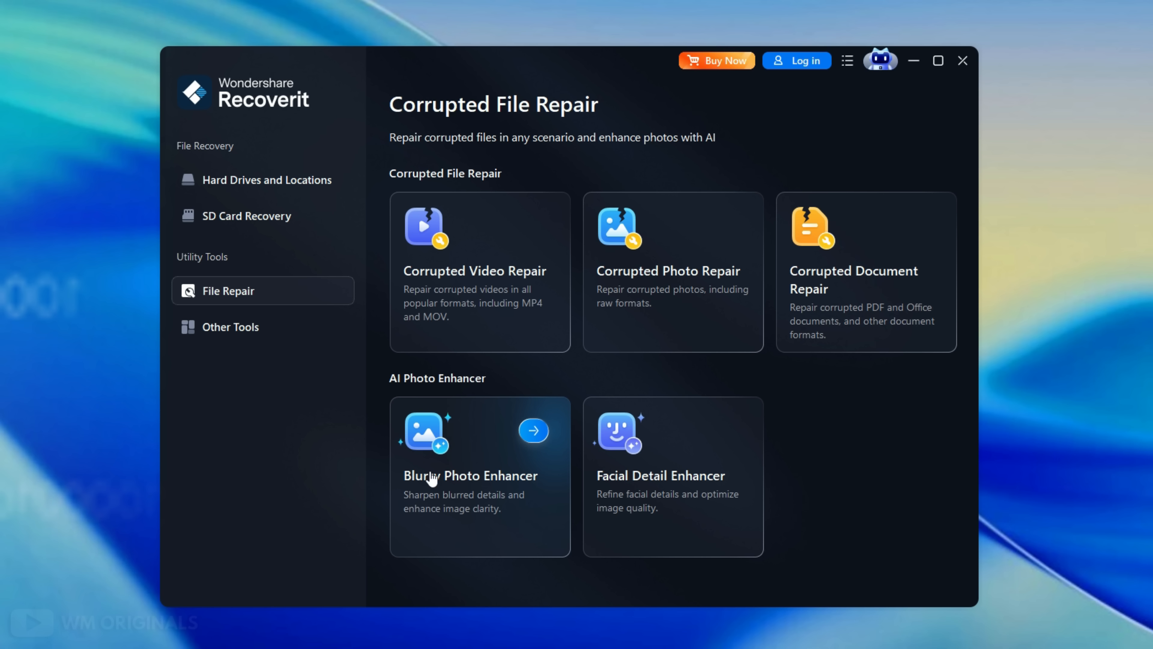
mouse_move(728, 530)
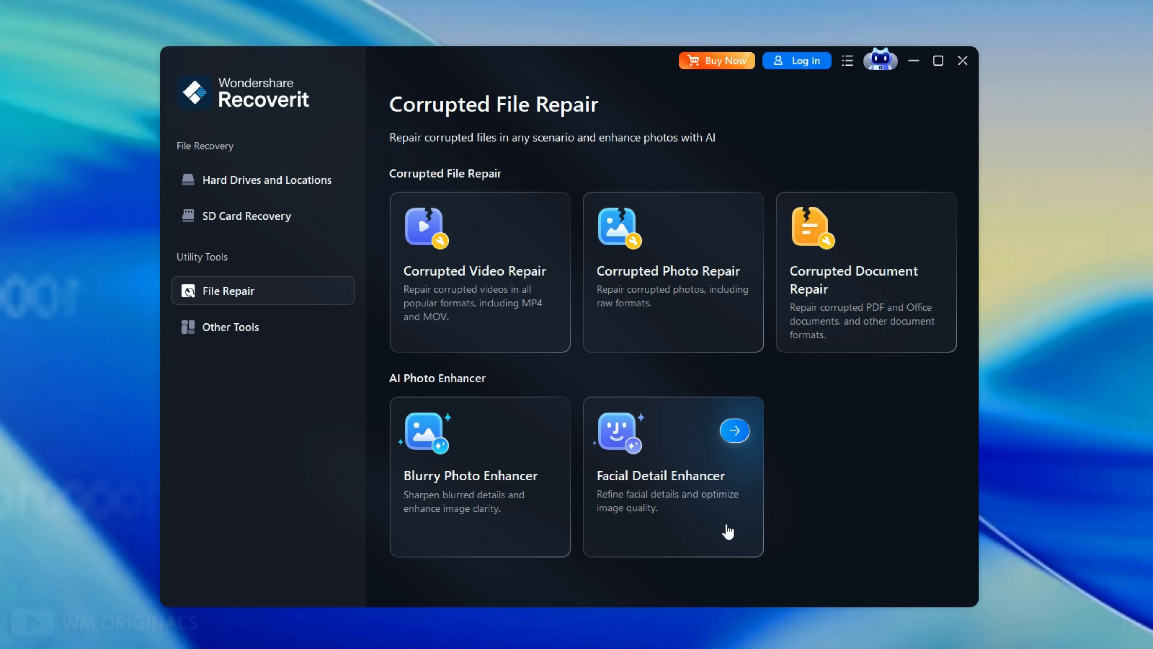
click(262, 327)
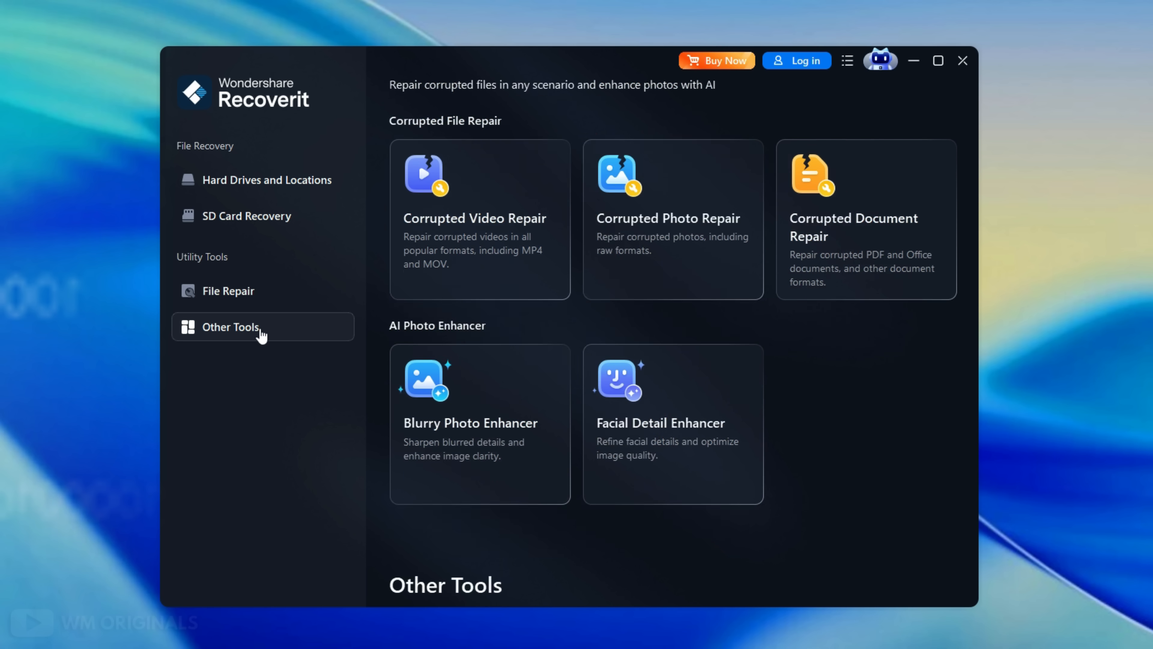
- Show the Other Tools page with crashed computer, NAS/Linux, enhanced and OneDrive recovery
click(230, 326)
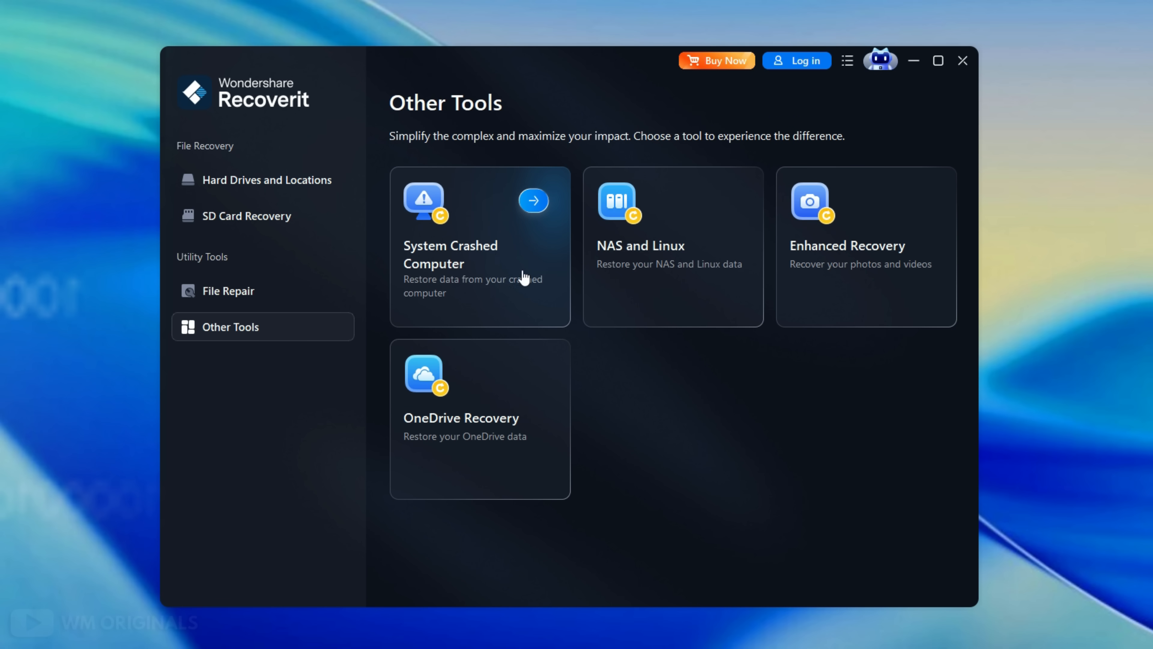
mouse_move(620, 274)
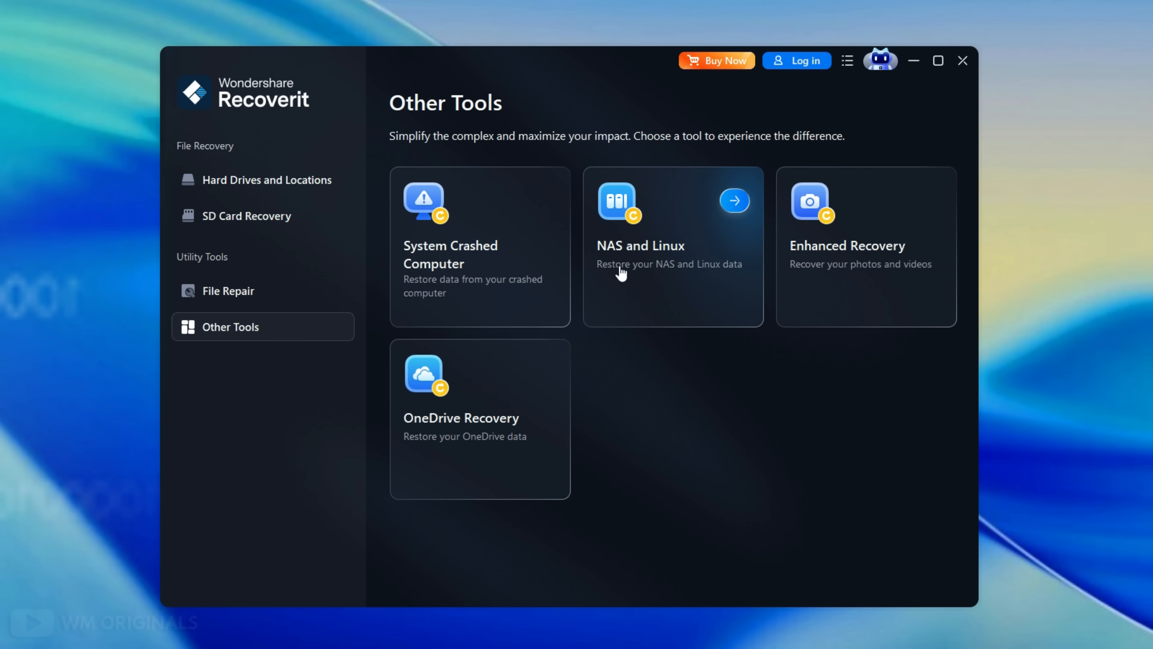
mouse_move(661, 272)
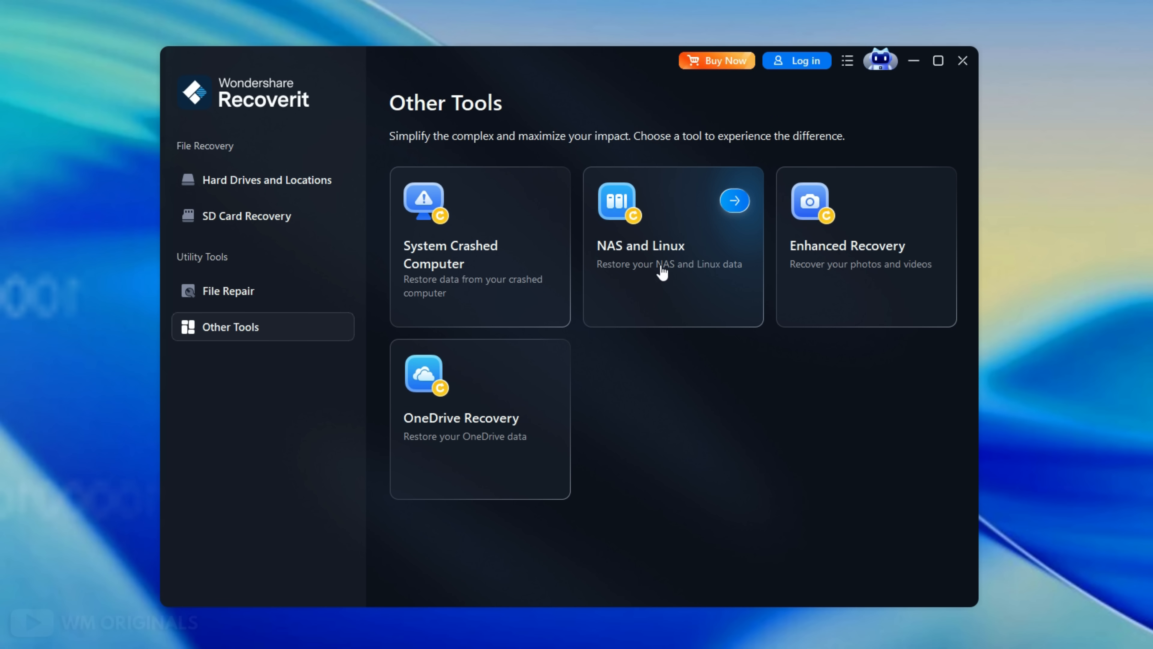
mouse_move(877, 281)
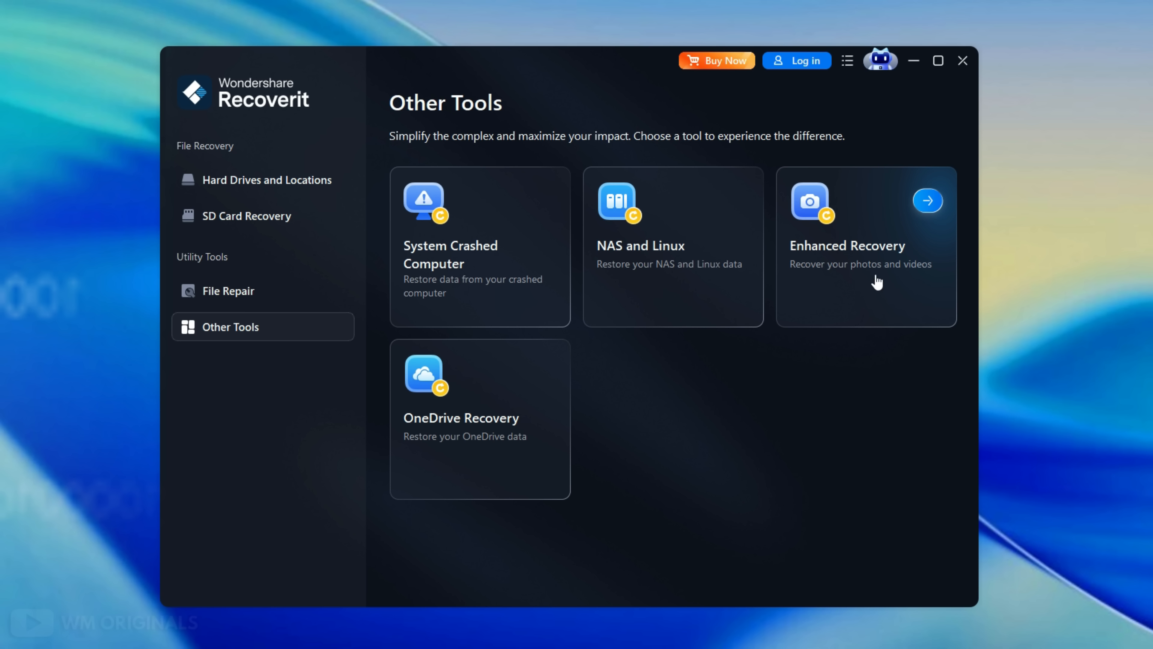
mouse_move(815, 316)
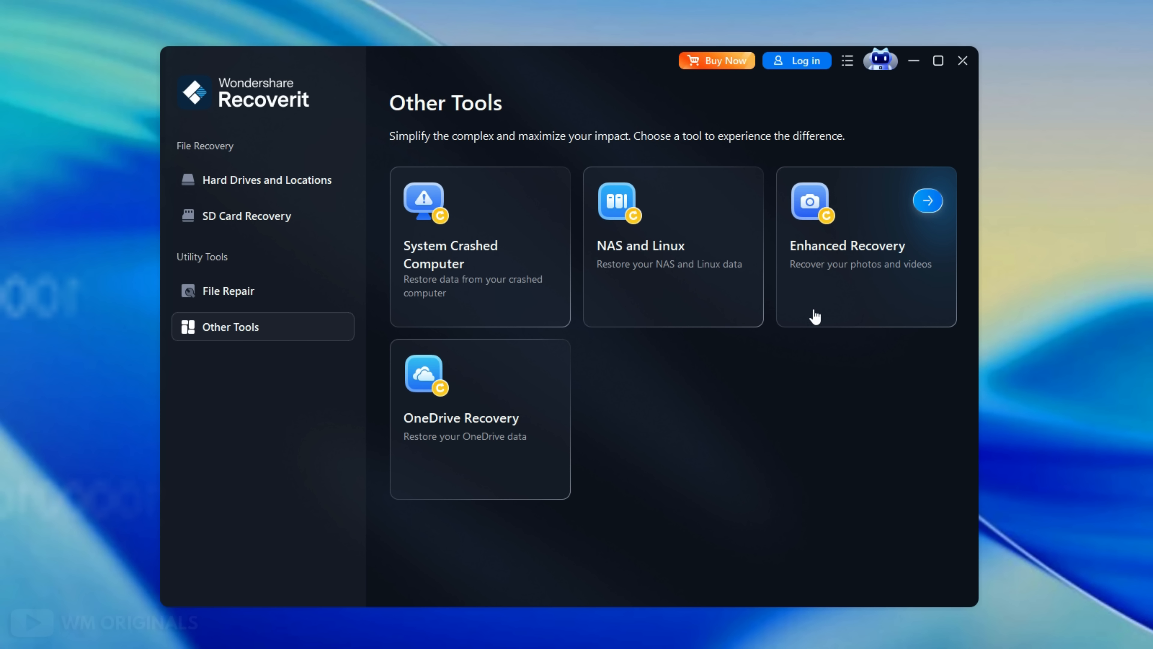
mouse_move(462, 469)
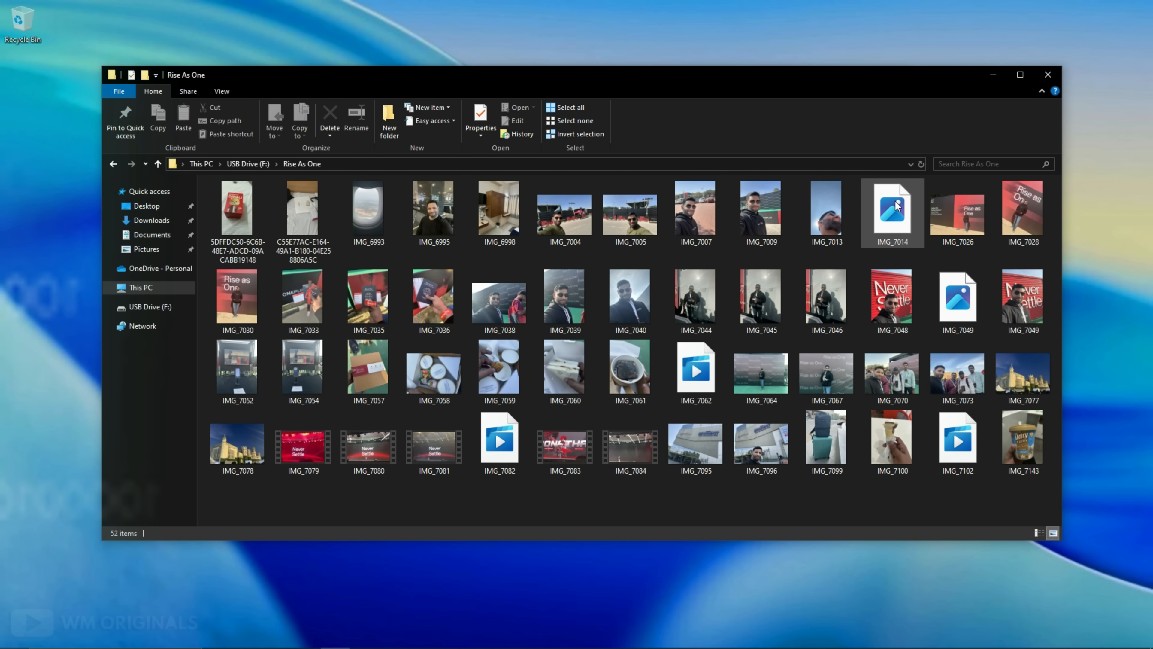
- Preview IMG_7014 and the next two photos in the Rise As One folder, then close the viewer
click(891, 213)
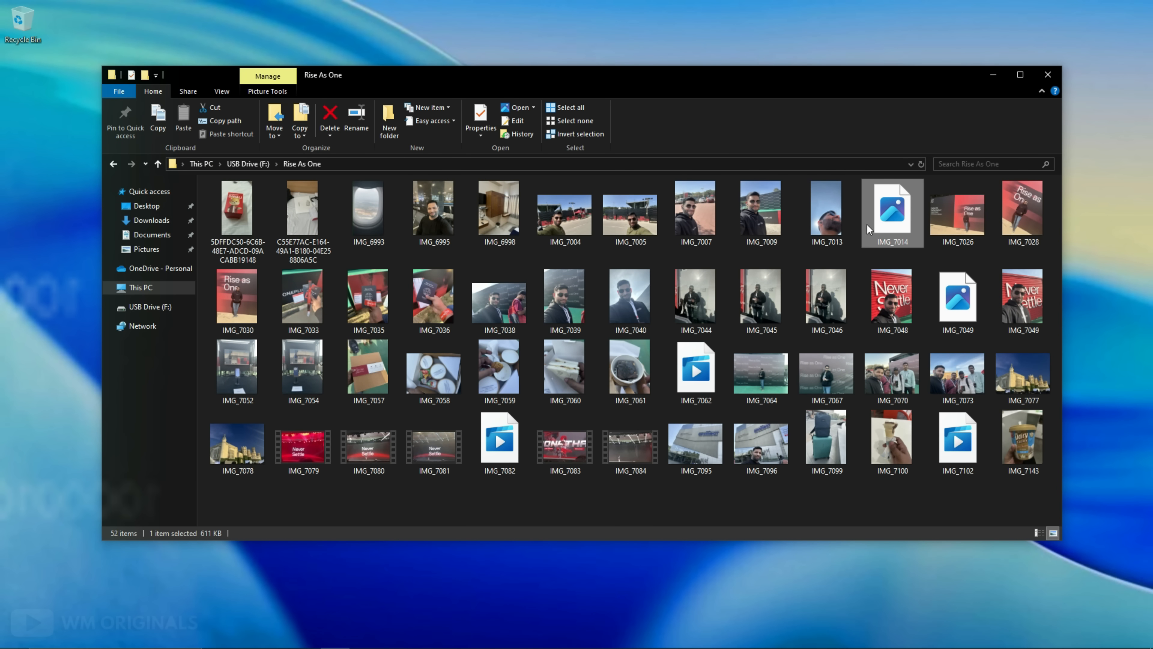
double_click(891, 212)
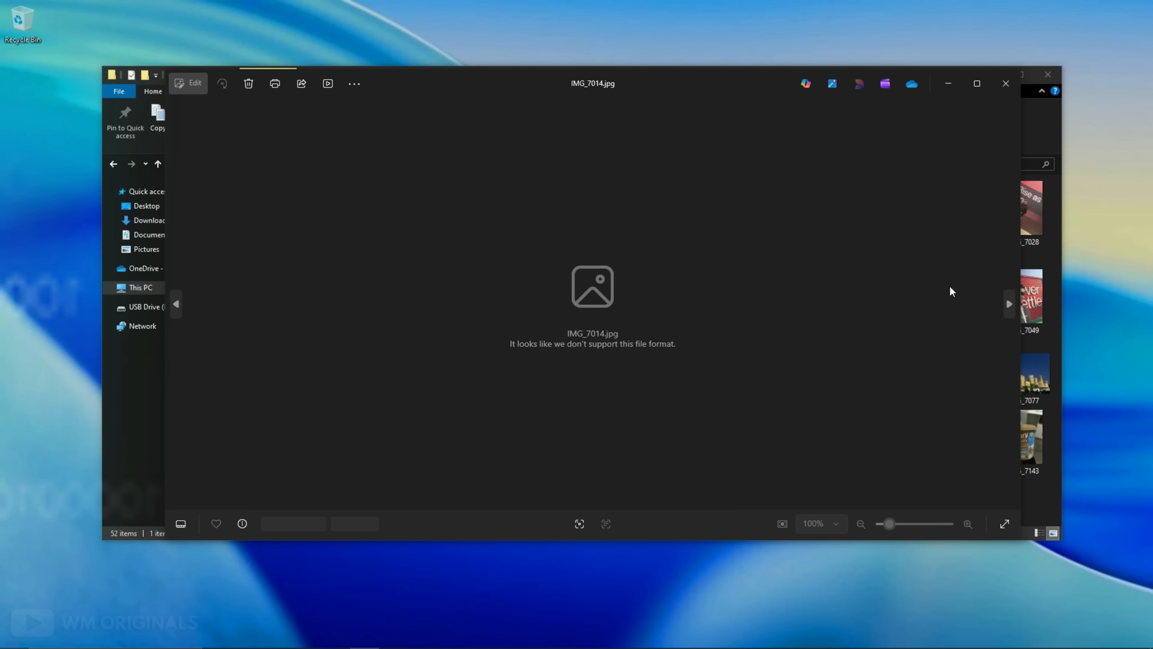
click(1009, 302)
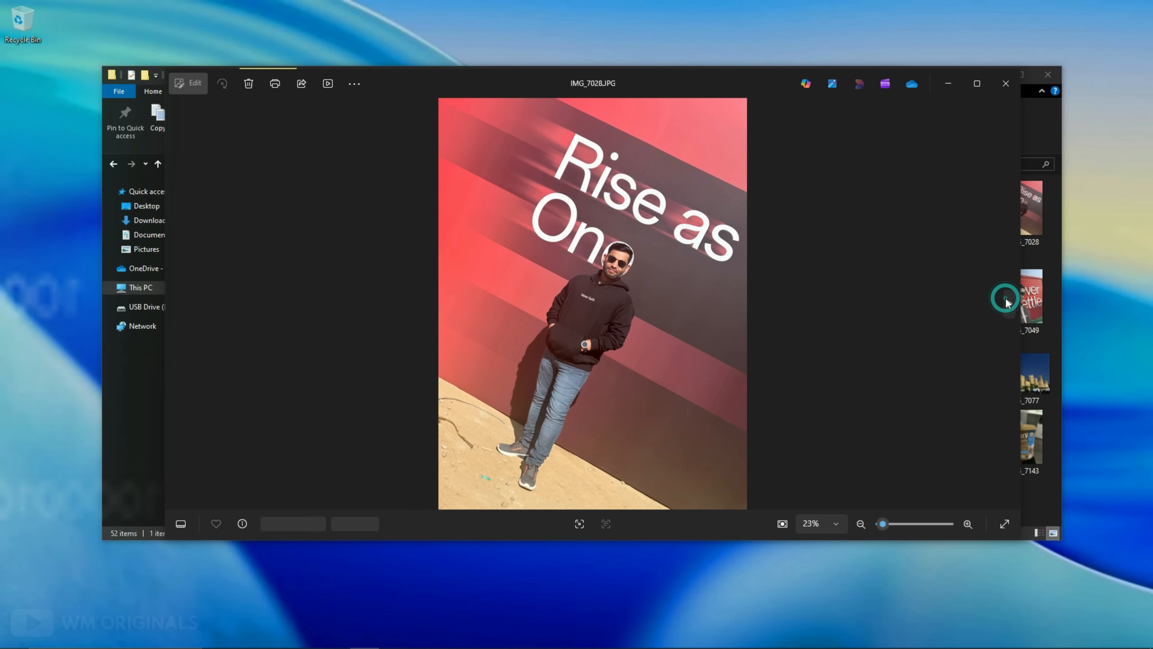
click(1007, 304)
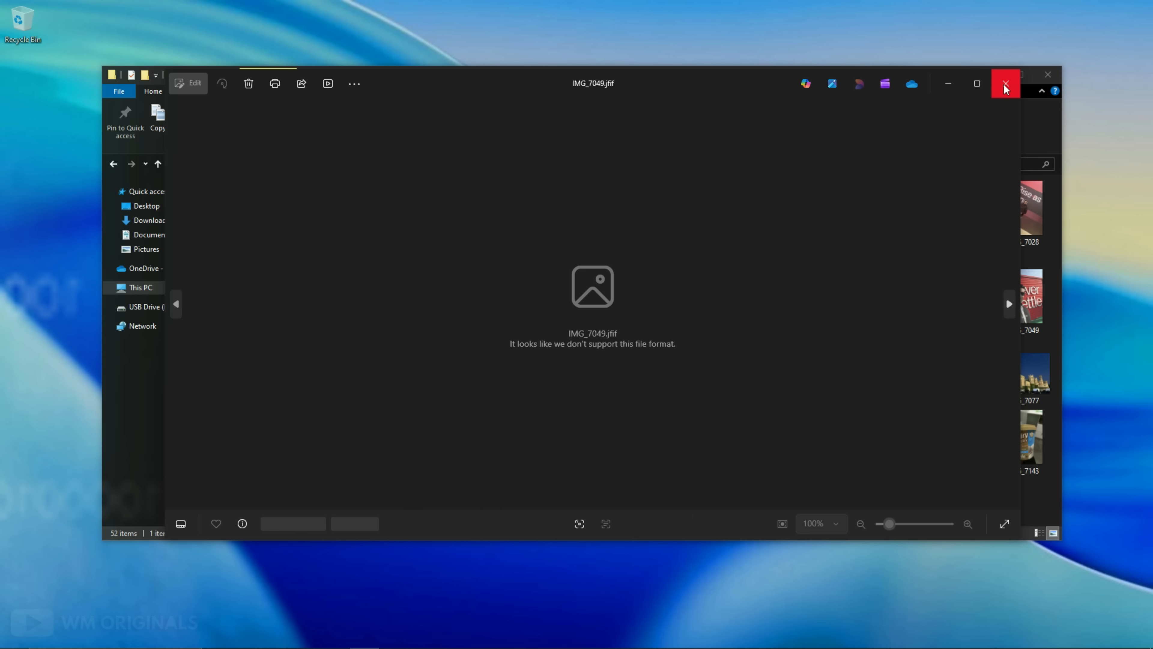
click(1005, 83)
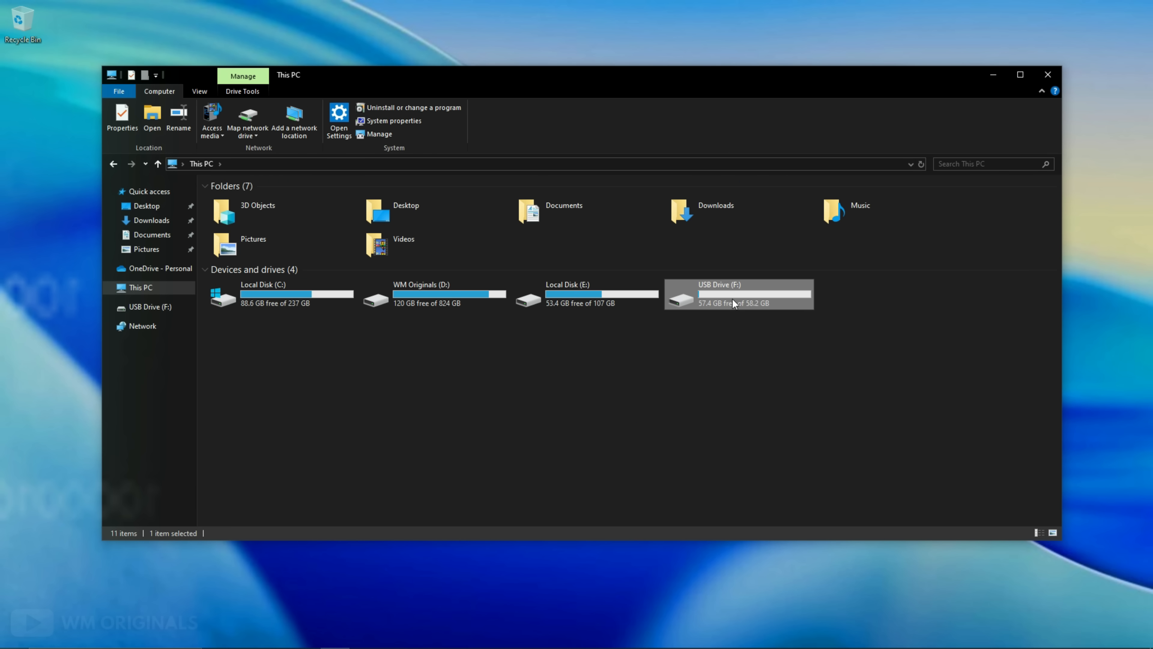
- Start a quick format of USB Drive (F:) from its context menu
right_click(738, 294)
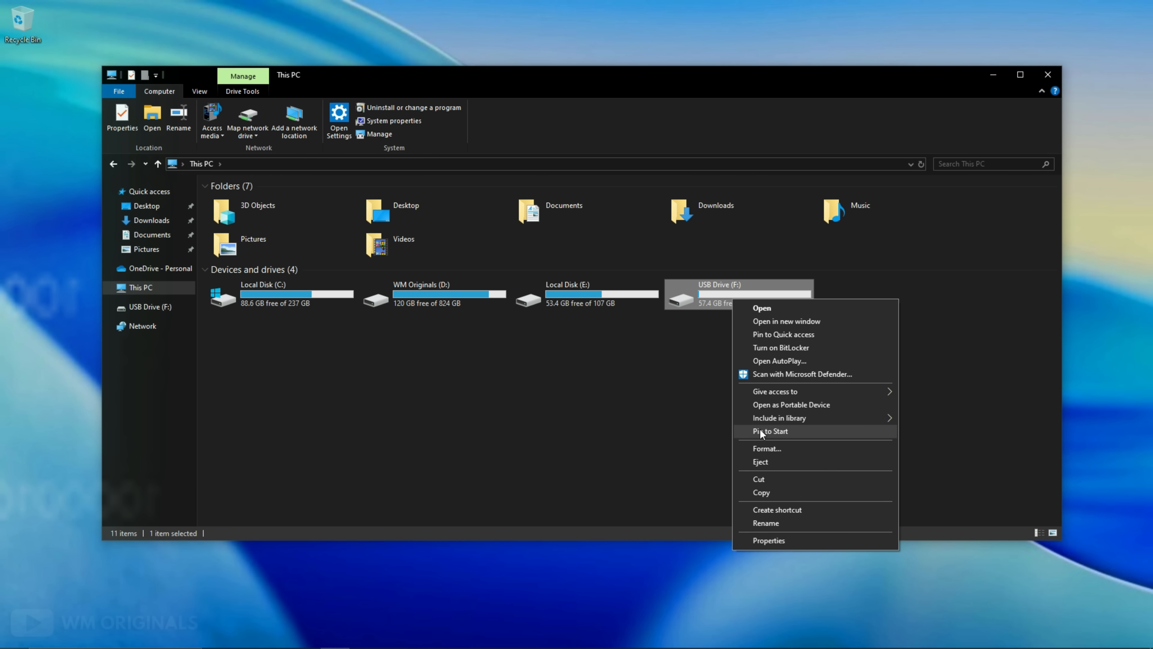
click(767, 448)
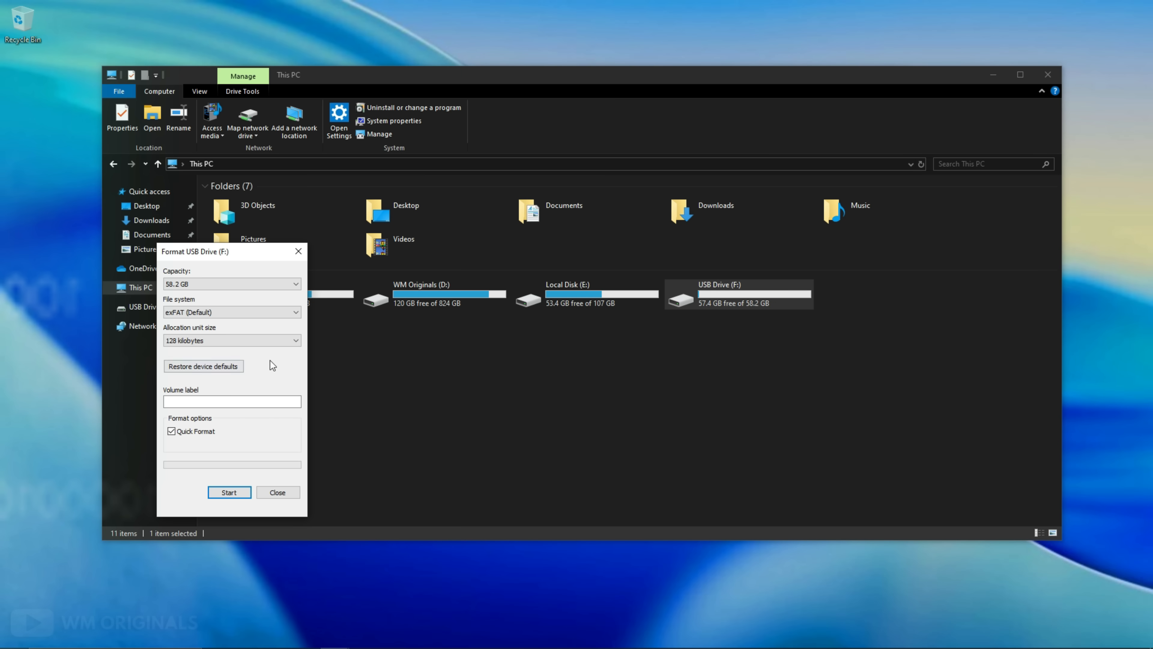
click(229, 492)
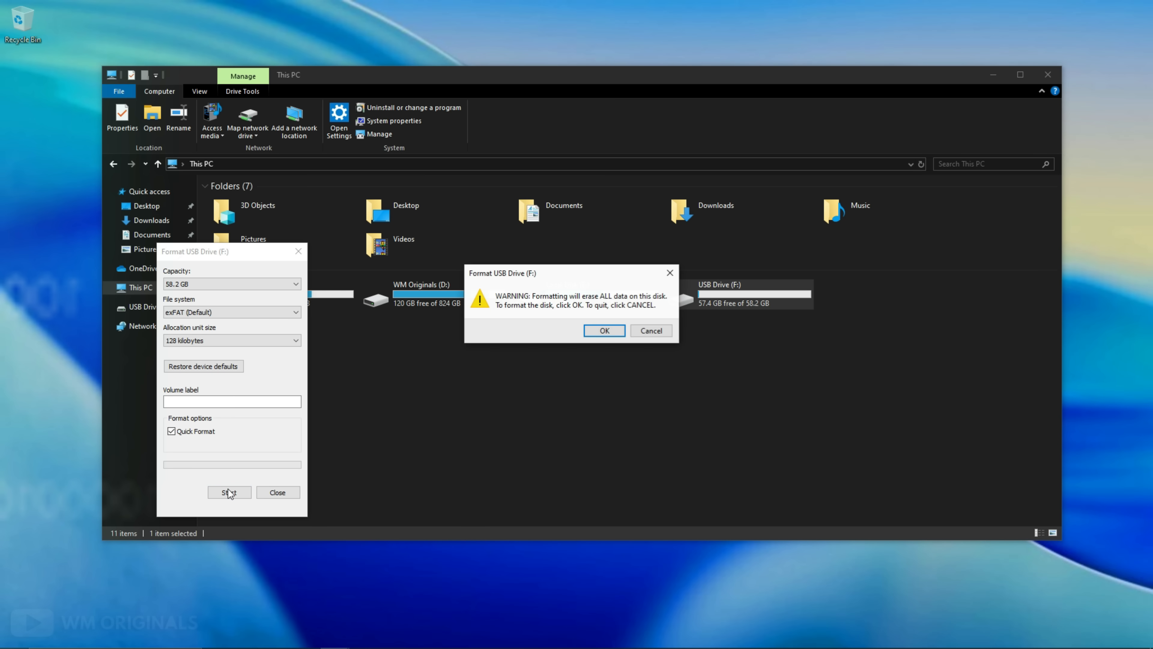
mouse_move(338, 421)
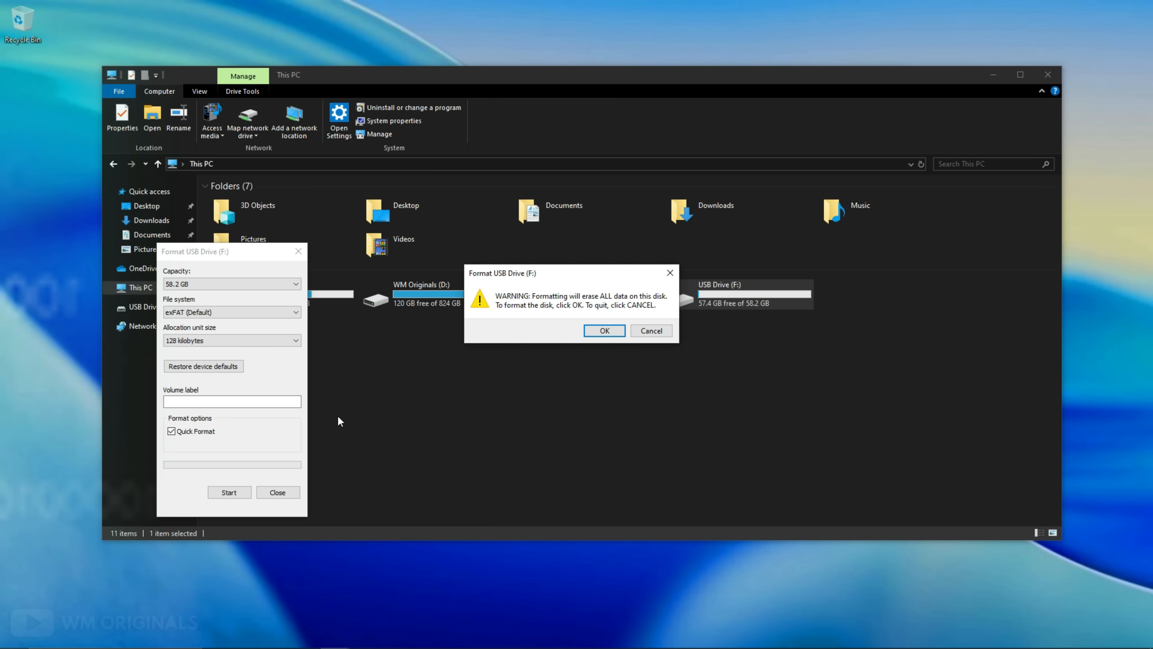
mouse_move(532, 328)
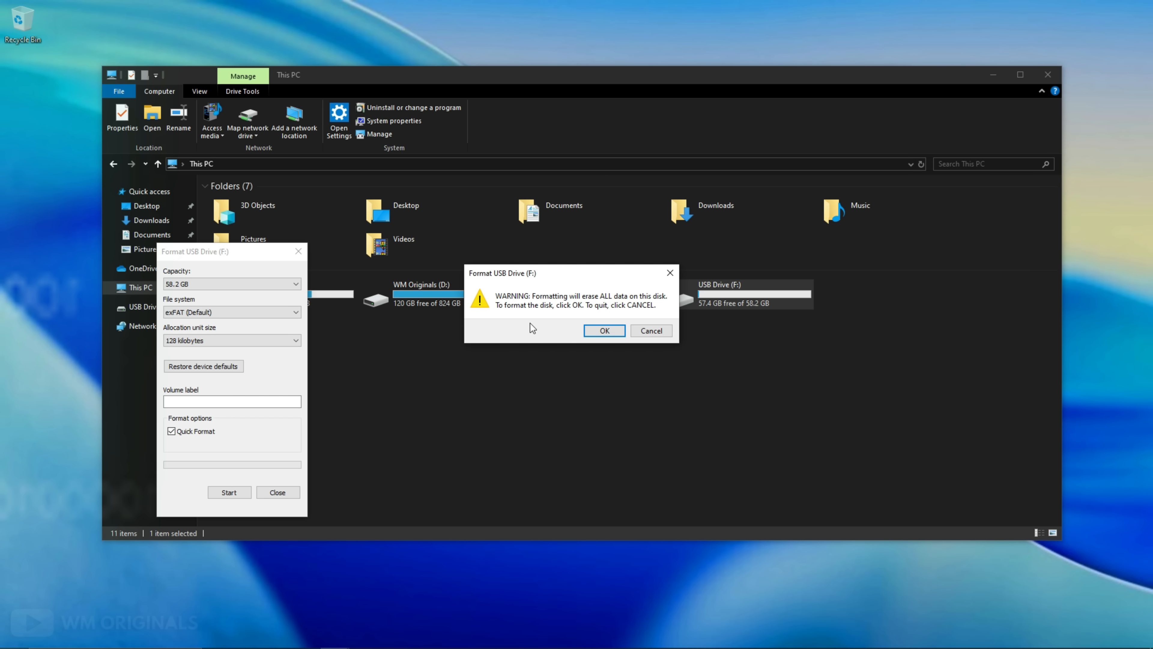
- Confirm erasing all data, acknowledge Format Complete and dismiss the format window
click(603, 331)
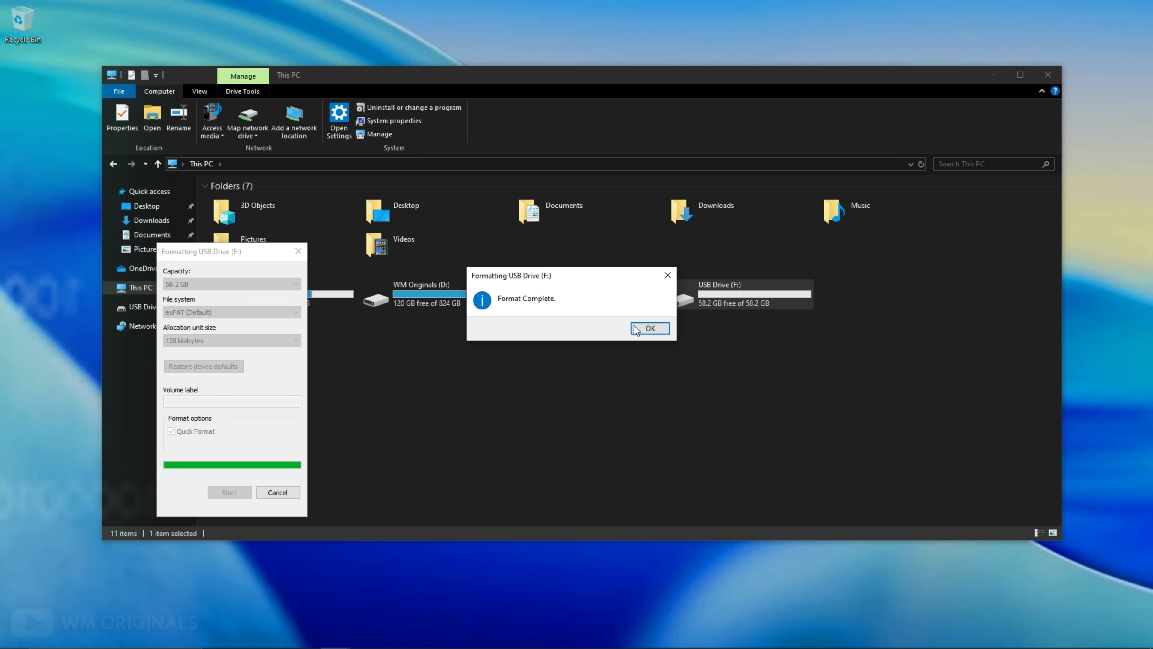
click(648, 328)
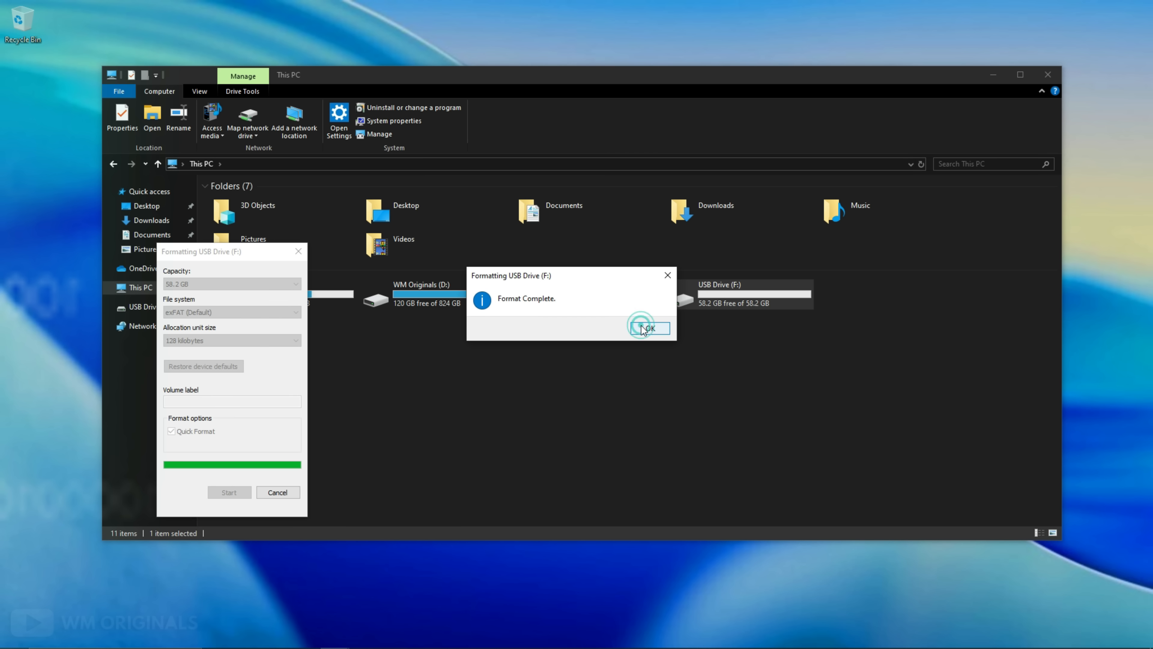
click(646, 328)
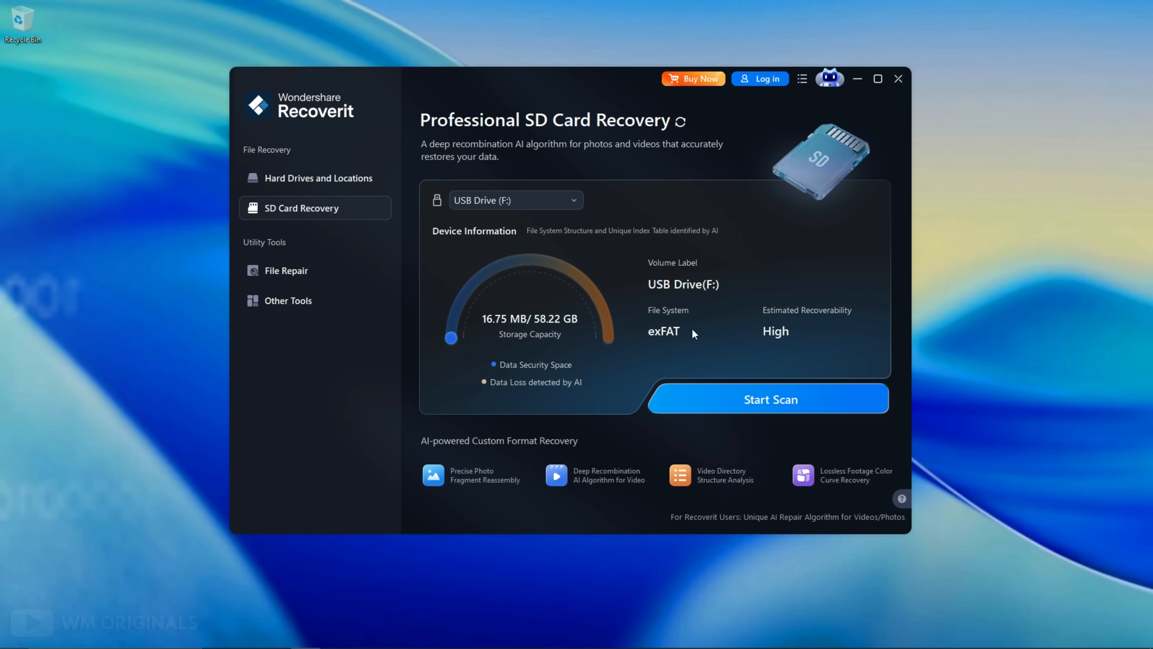
- Scan the formatted USB Drive (F:) and browse the found Rise As One folder with 51 files
click(767, 399)
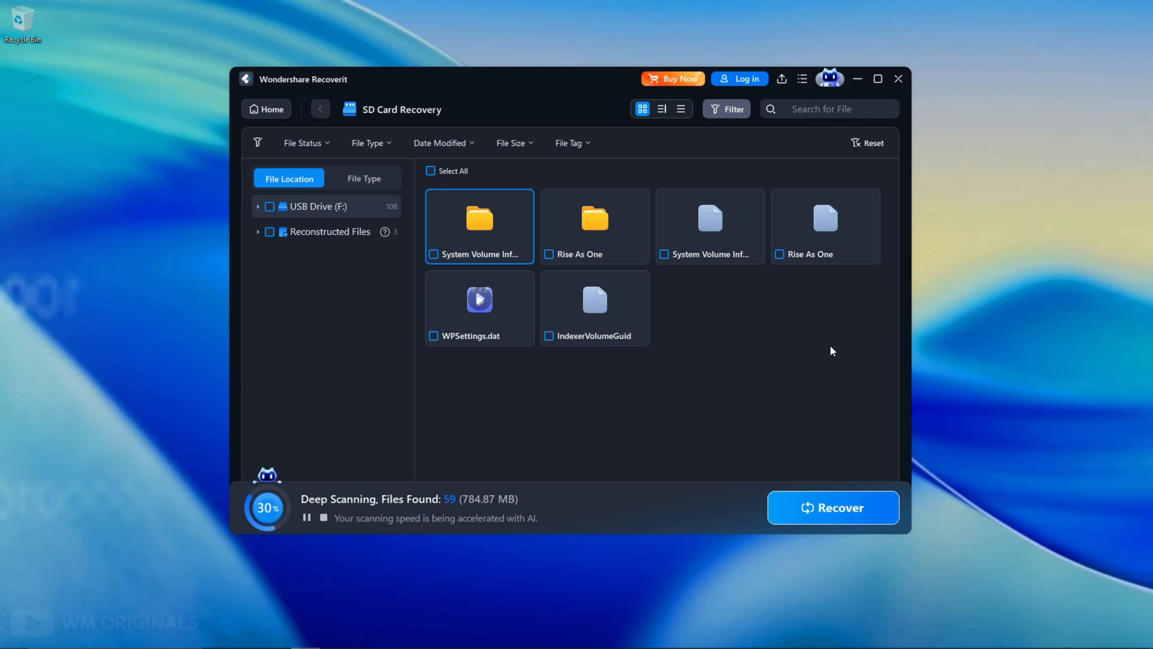
mouse_move(761, 420)
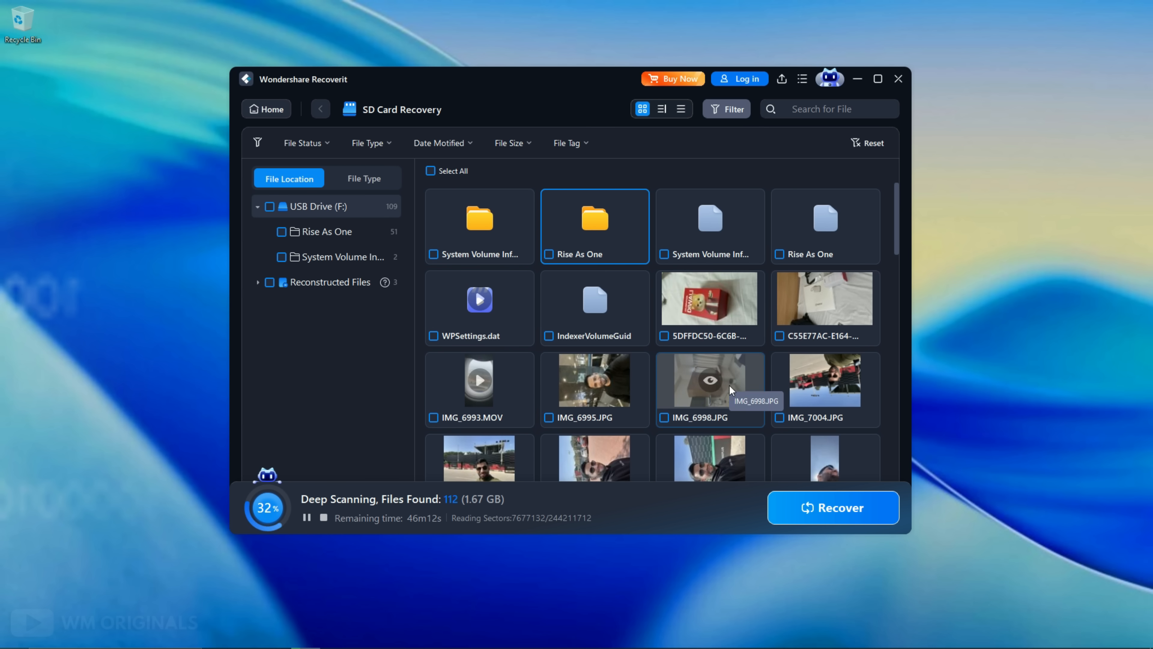
double_click(594, 217)
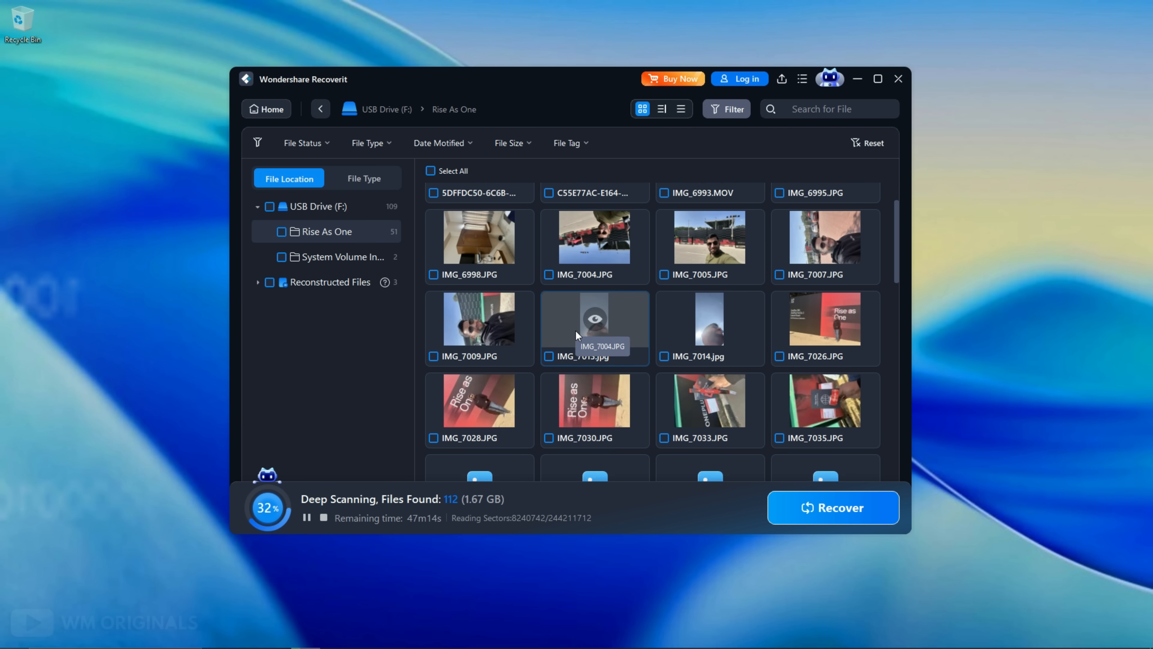
scroll(down, 3)
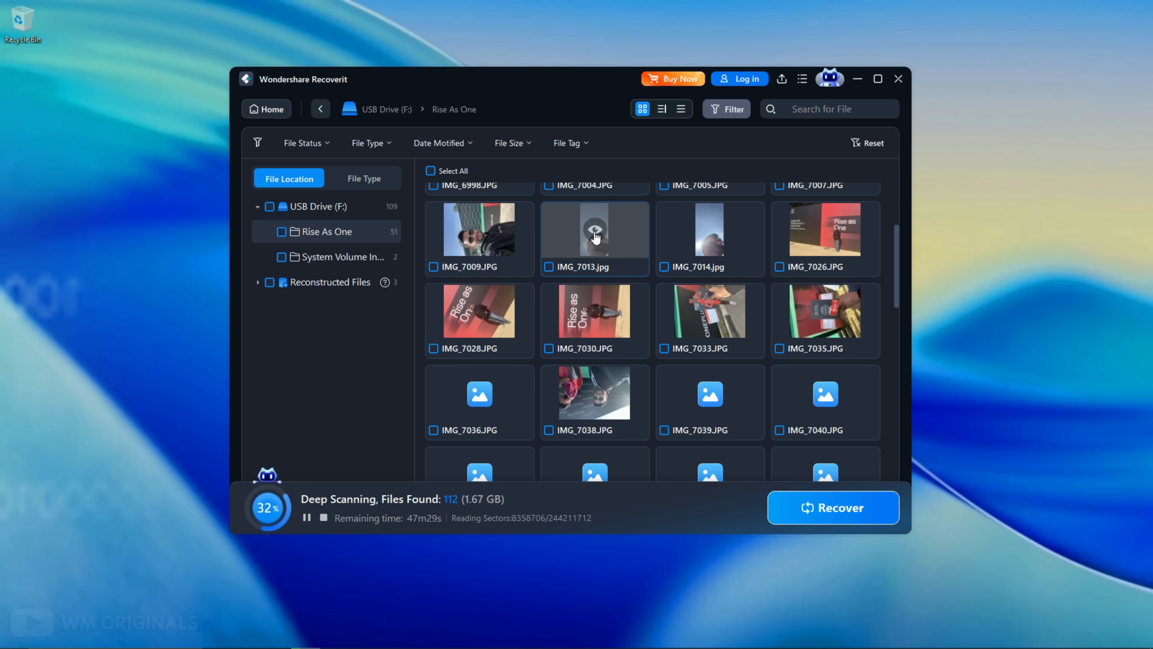
- Preview IMG_7013.jpg, hit the full-preview paywall, and close it back to the scan results
double_click(594, 230)
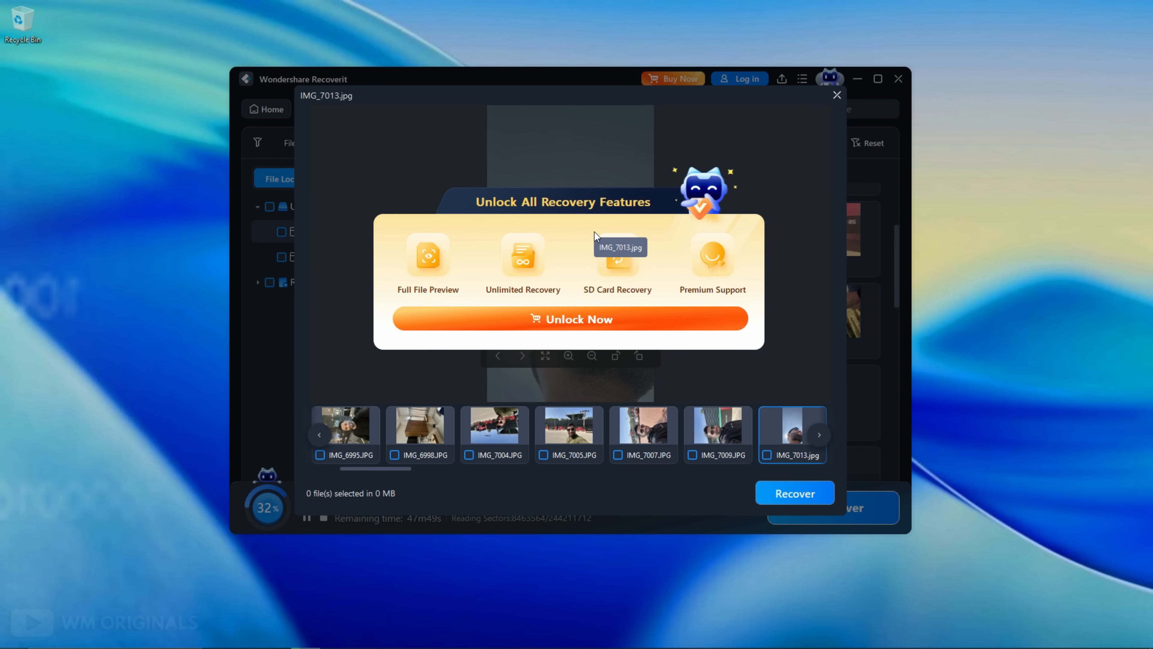
mouse_move(401, 271)
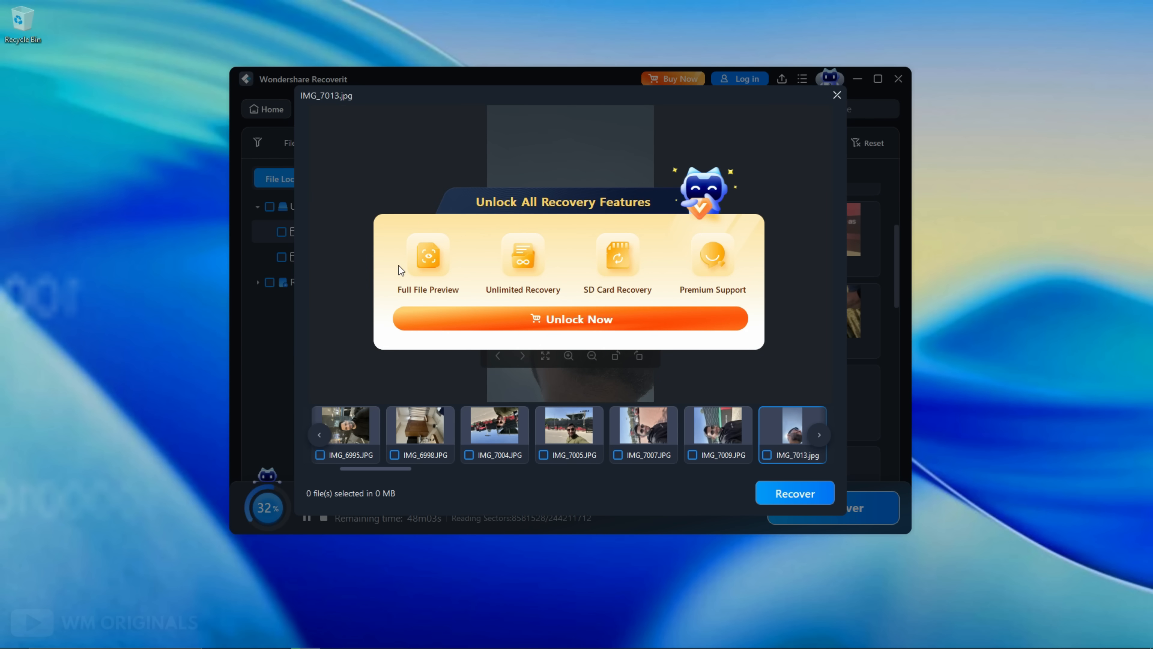
click(717, 425)
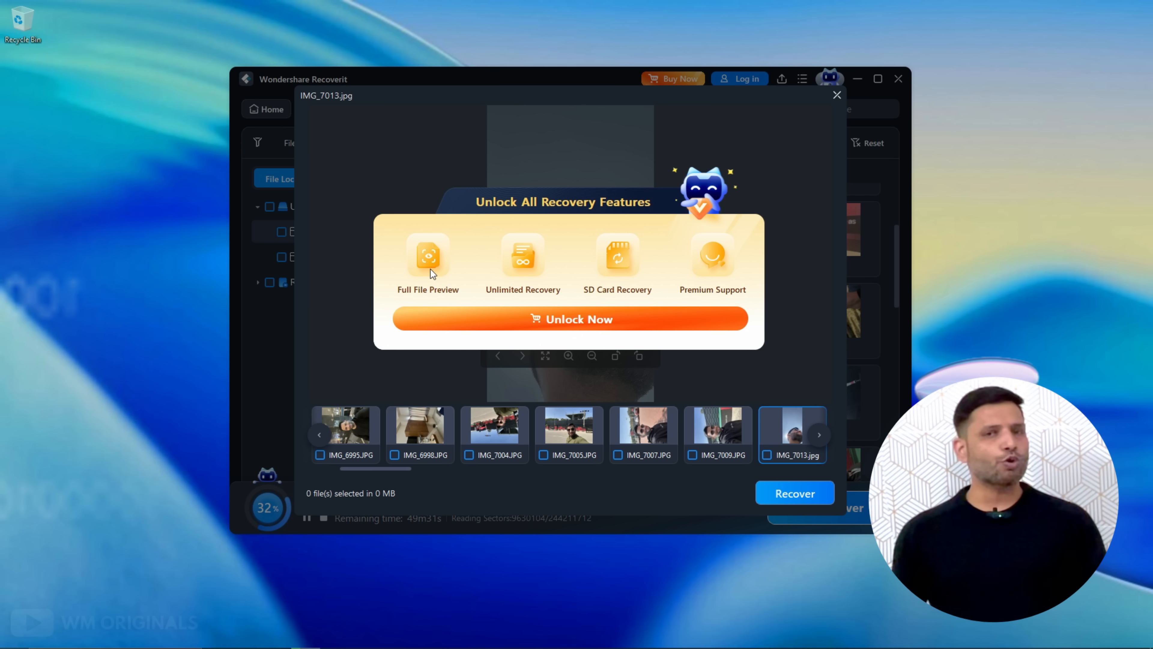
mouse_move(517, 273)
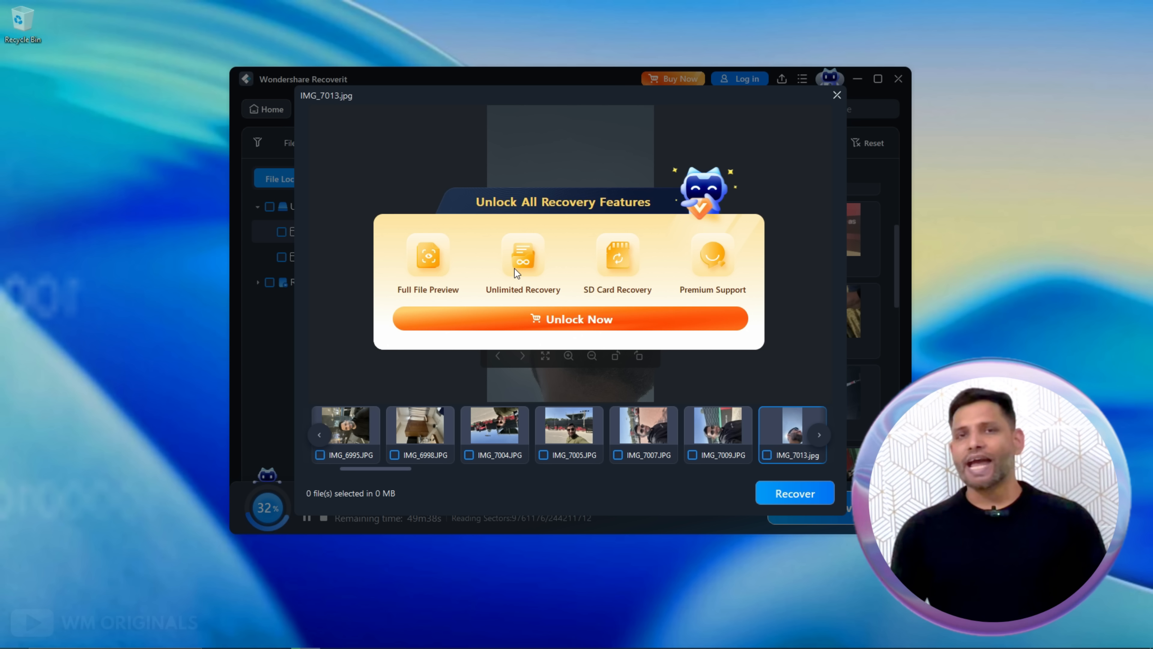
mouse_move(734, 260)
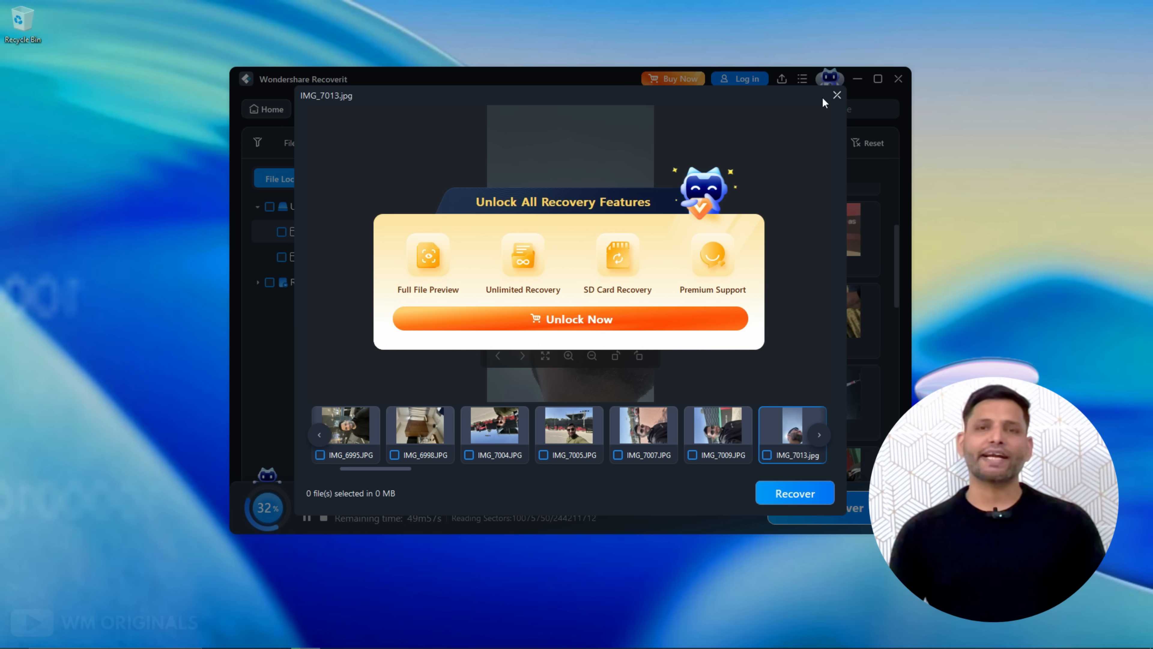
click(836, 95)
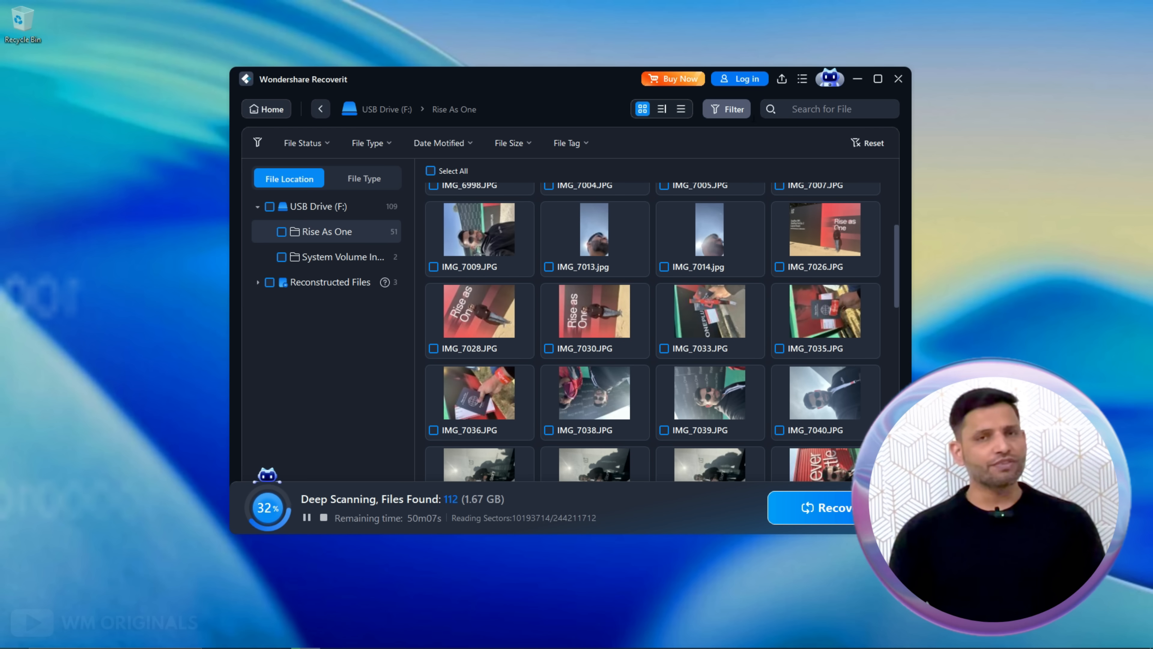
mouse_move(383, 433)
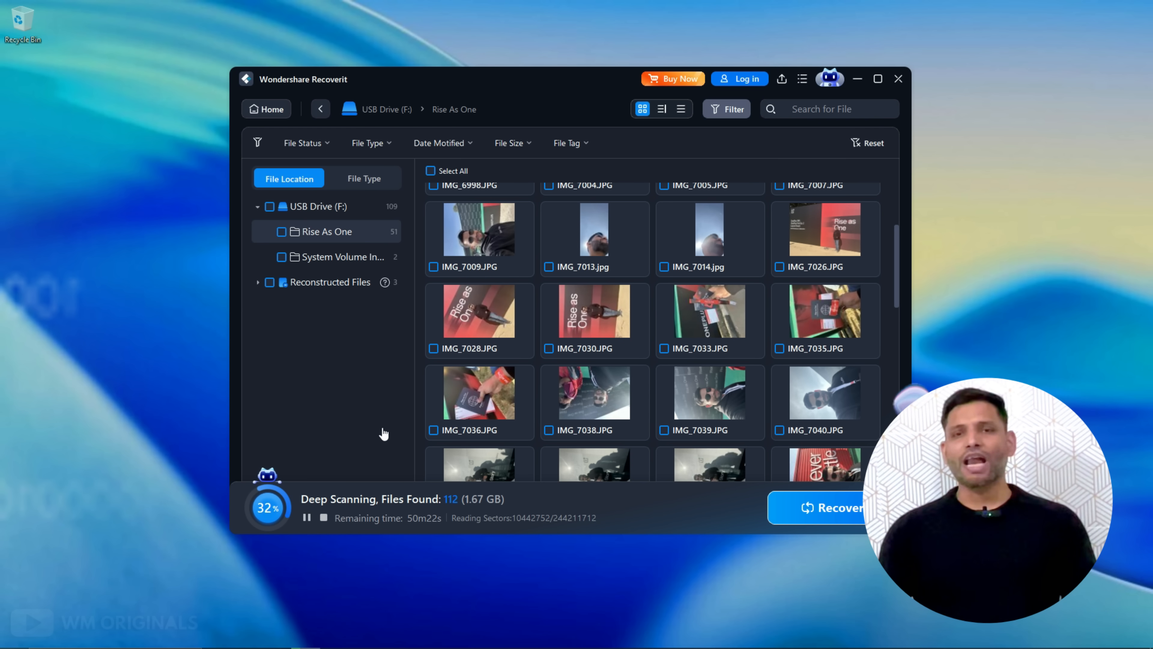
mouse_move(339, 501)
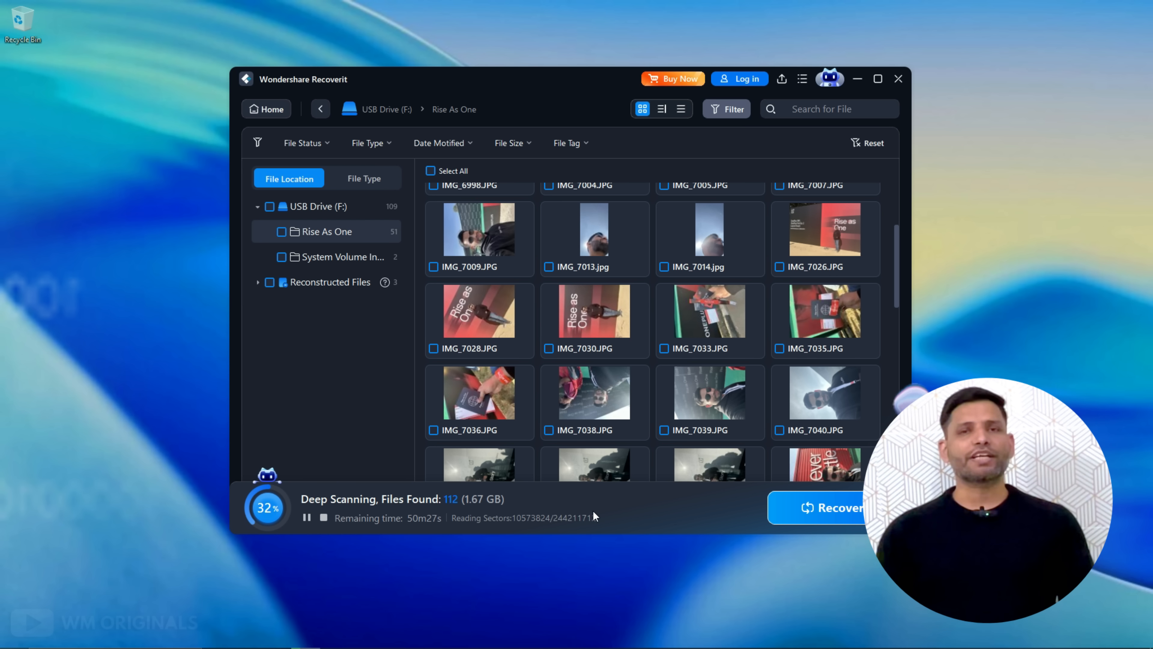
mouse_move(331, 512)
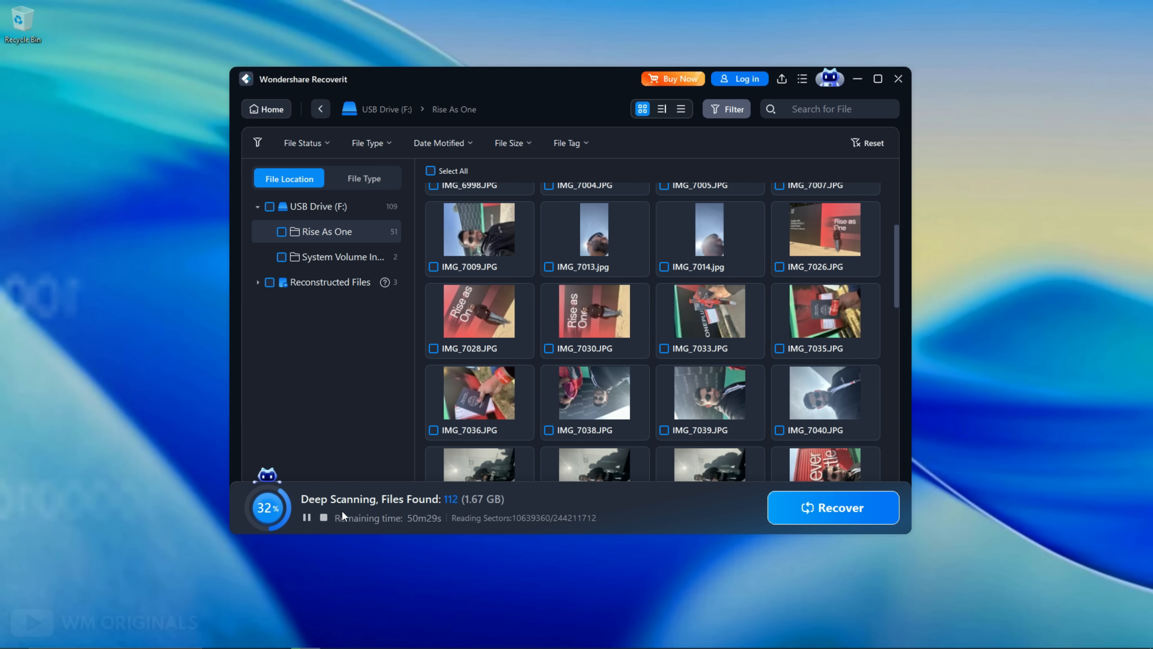
- Stop the deep scan at 112 files found and select all 51 Rise As One photos (782.43 MB)
click(323, 517)
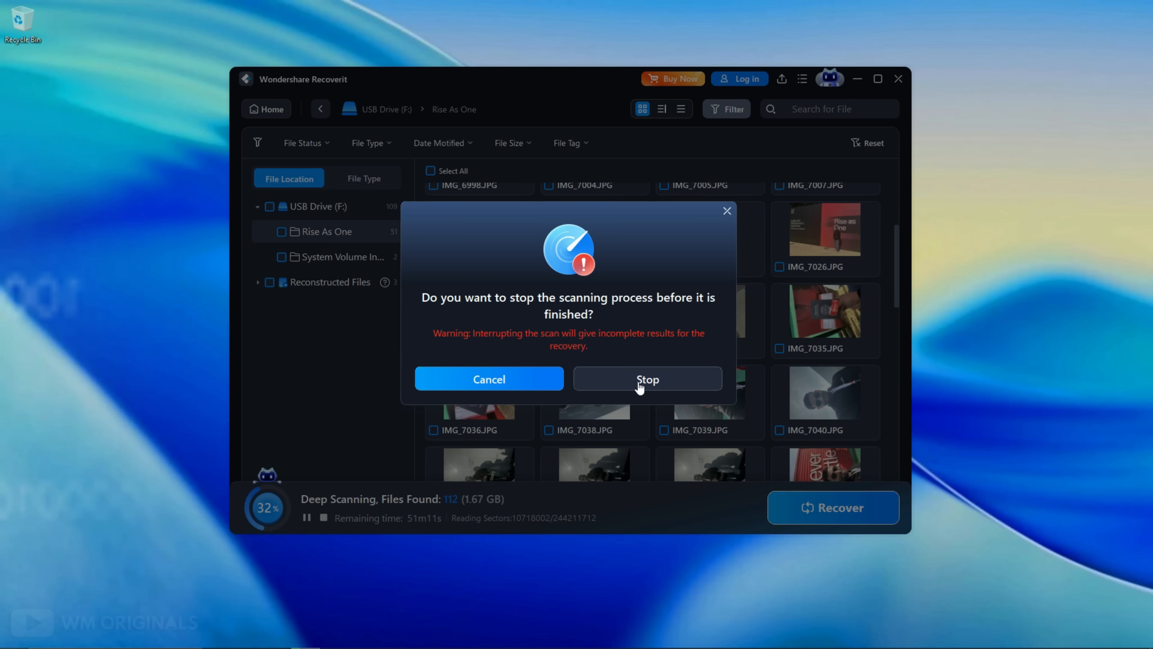
click(647, 379)
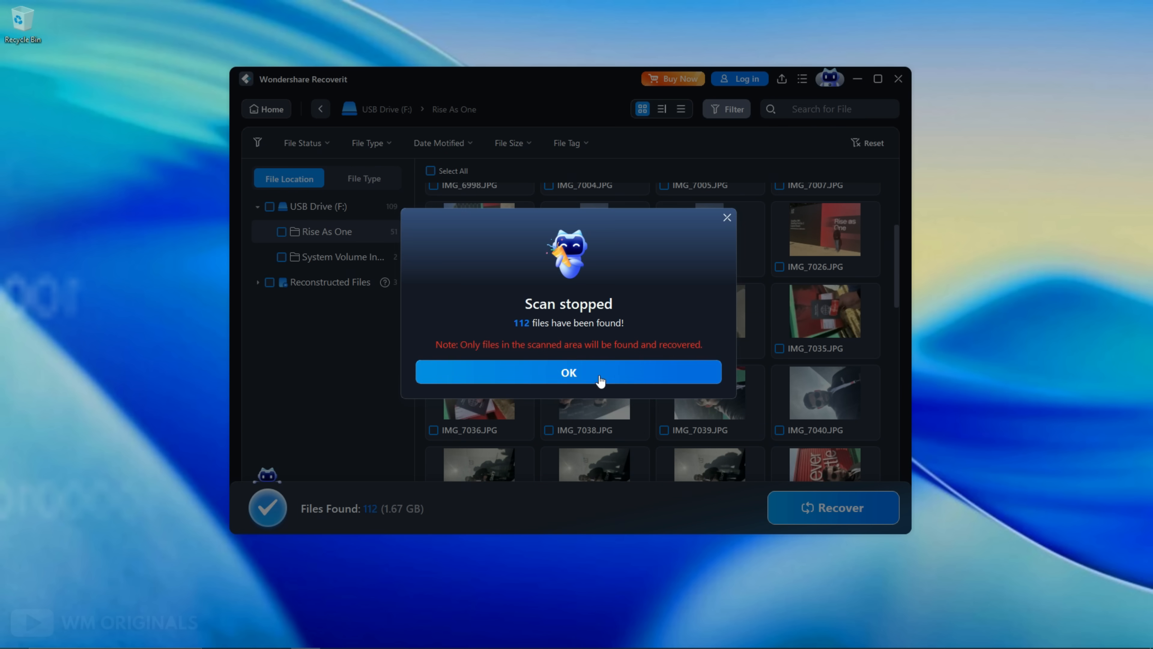
click(569, 372)
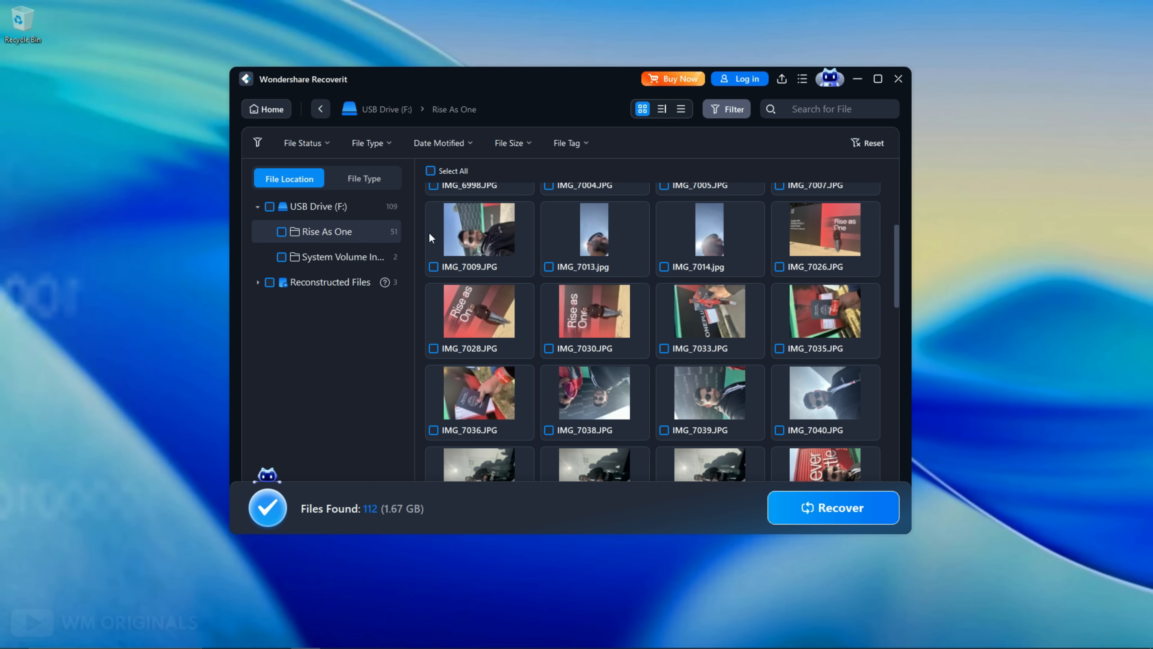
click(281, 230)
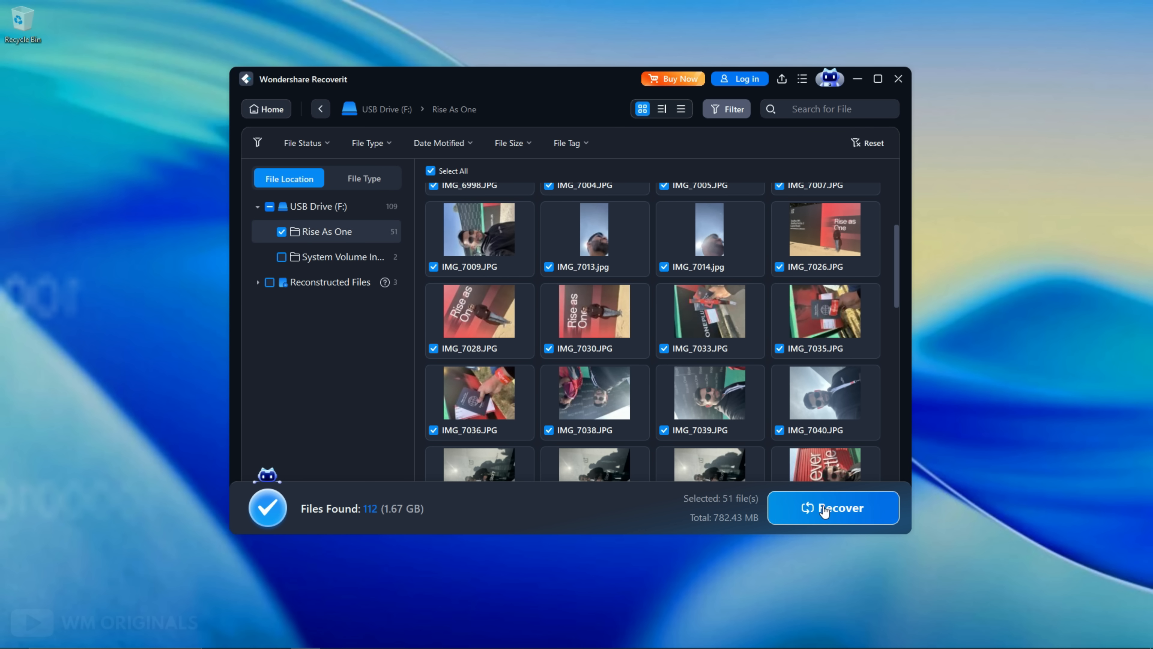
- Recover the 51 selected files to the Desktop, which brings up the premium upgrade paywall
click(833, 508)
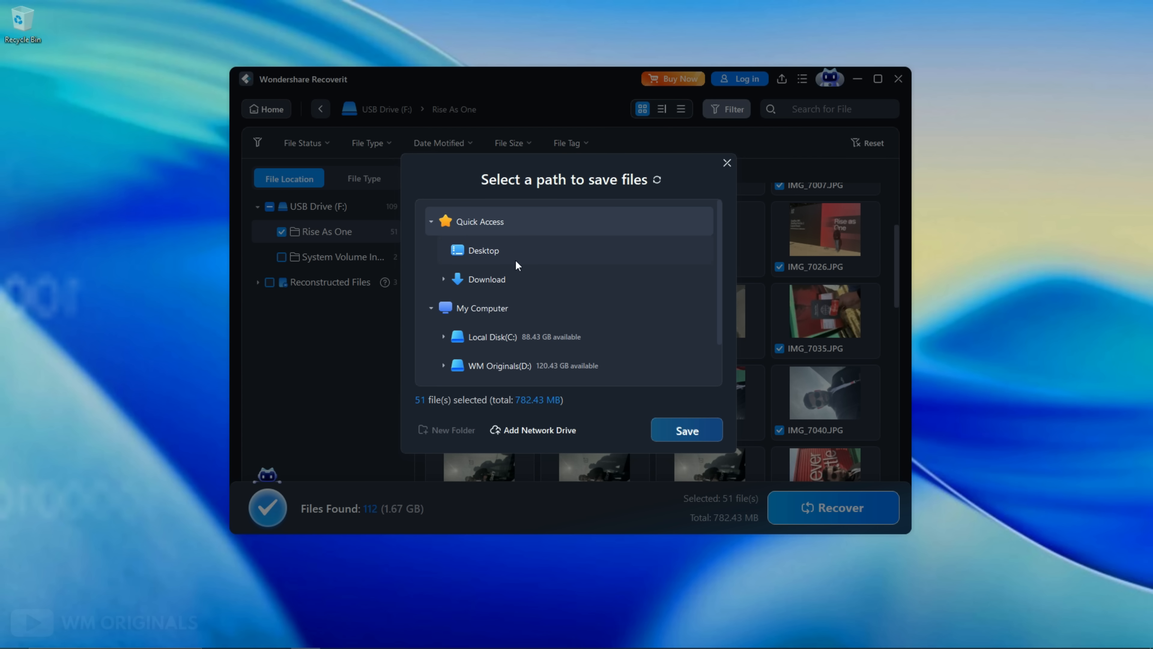
click(483, 250)
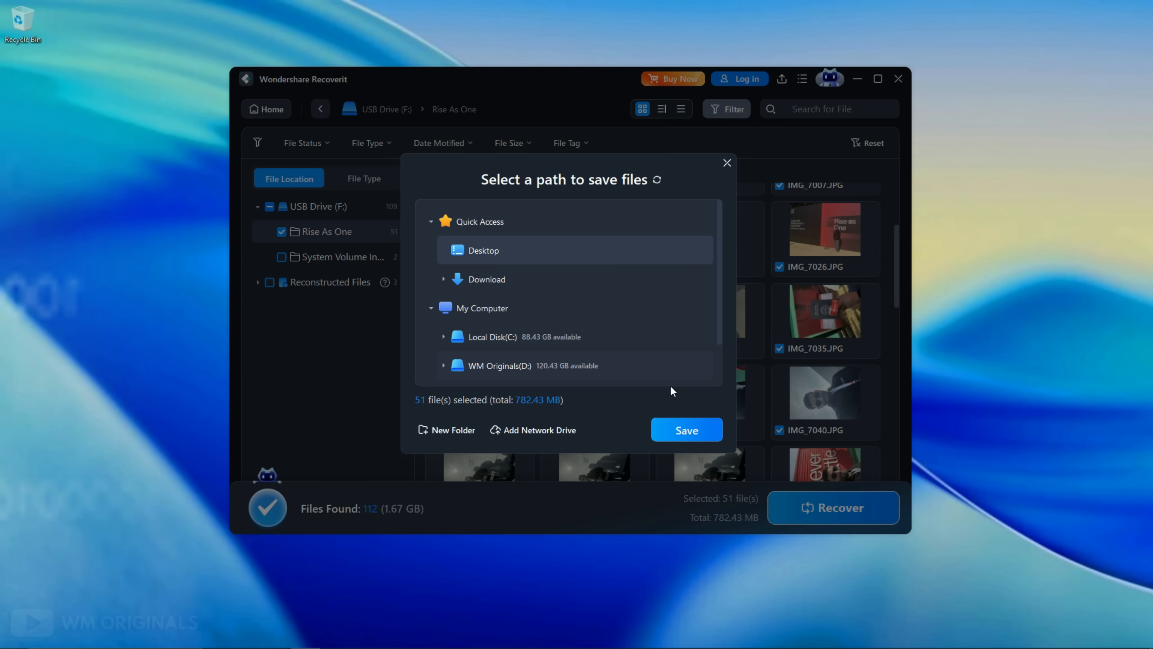
click(685, 429)
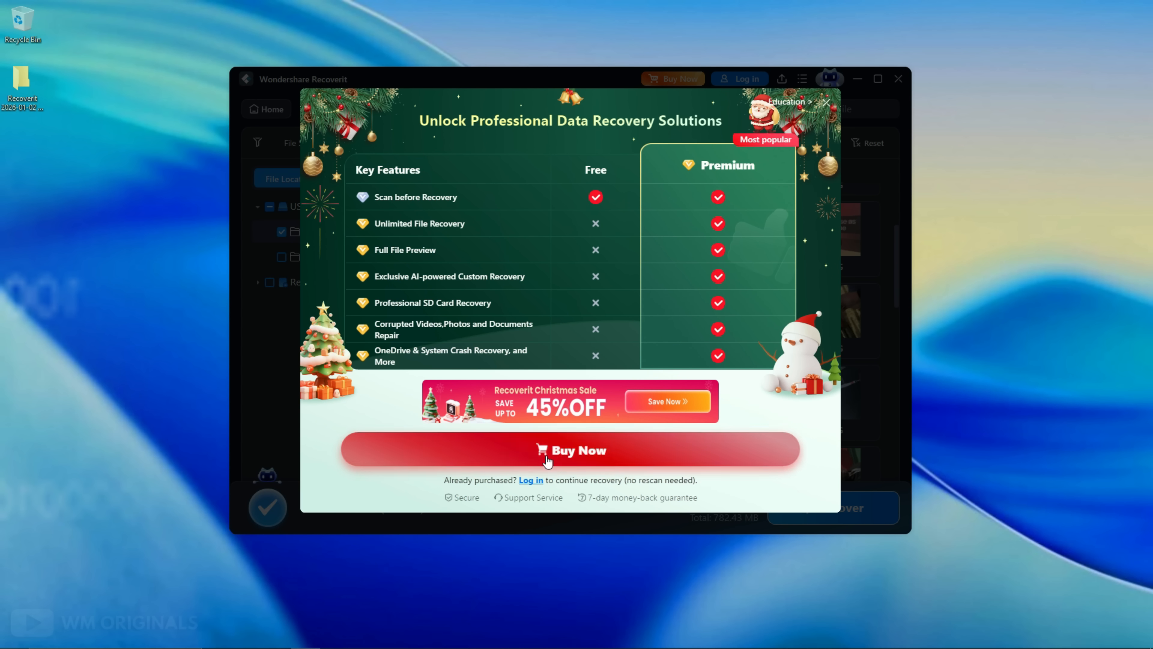
click(570, 449)
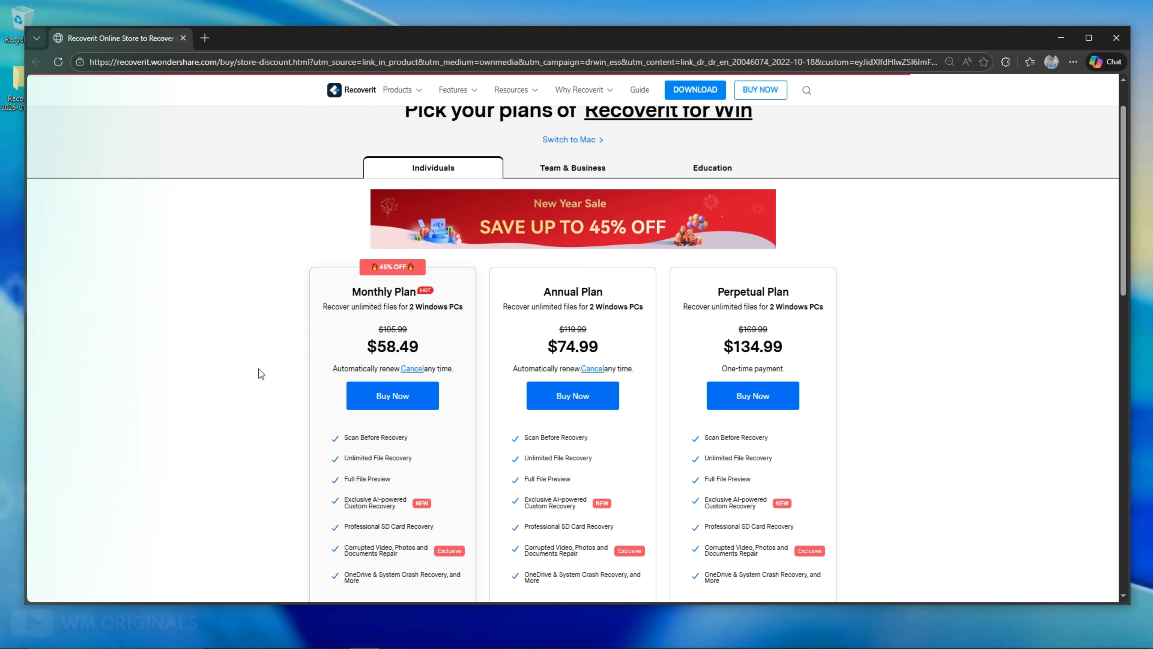
scroll(down, 3)
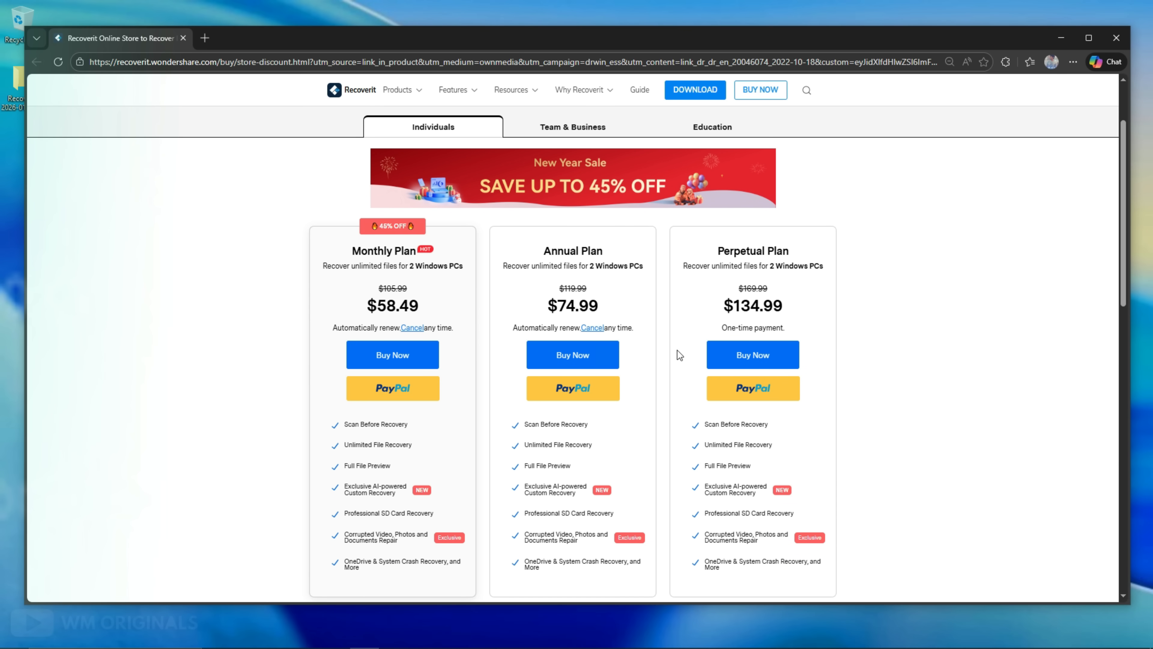
mouse_move(1039, 120)
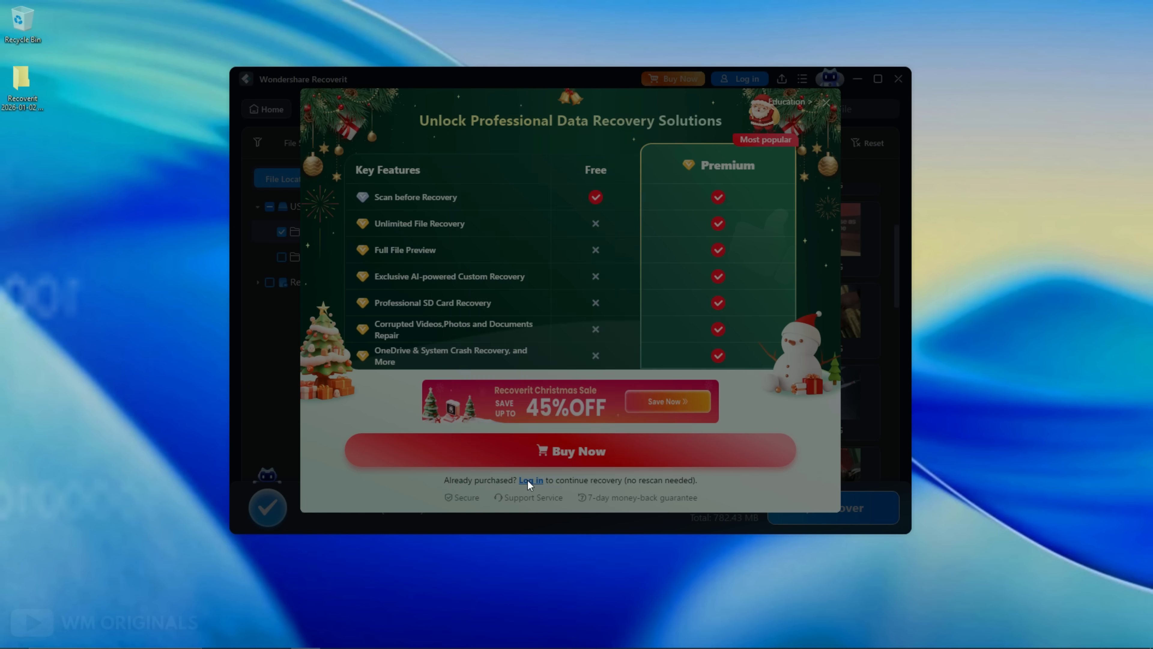
- Sign in with an existing Wondershare ID and save the 51 files to the Desktop
click(530, 480)
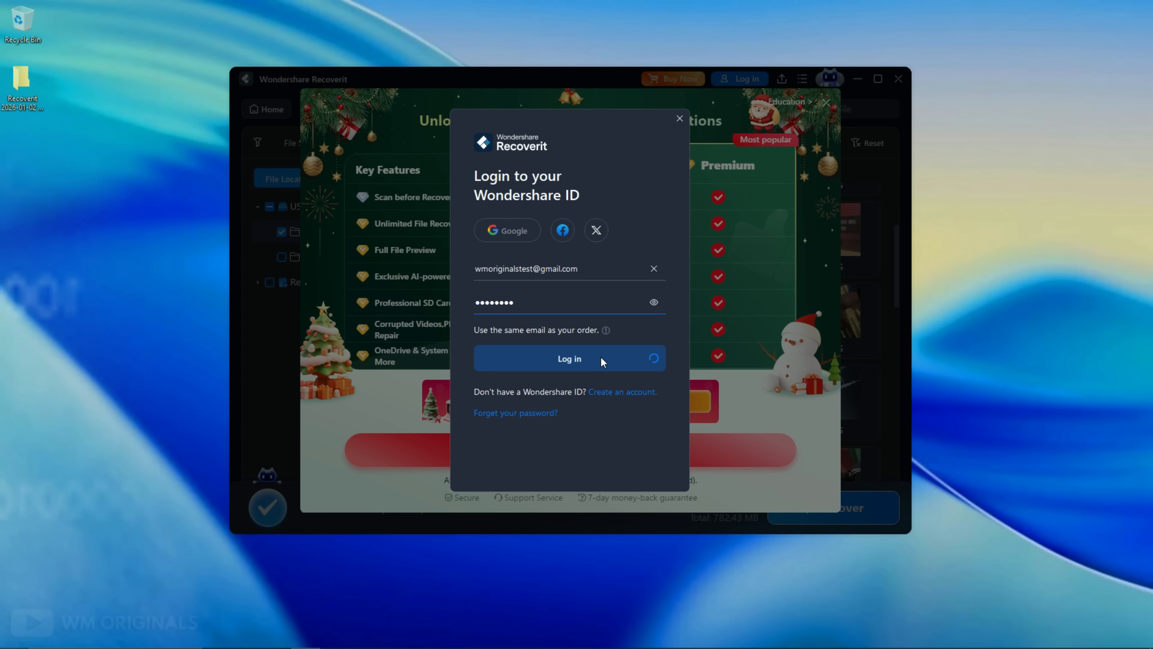
click(569, 359)
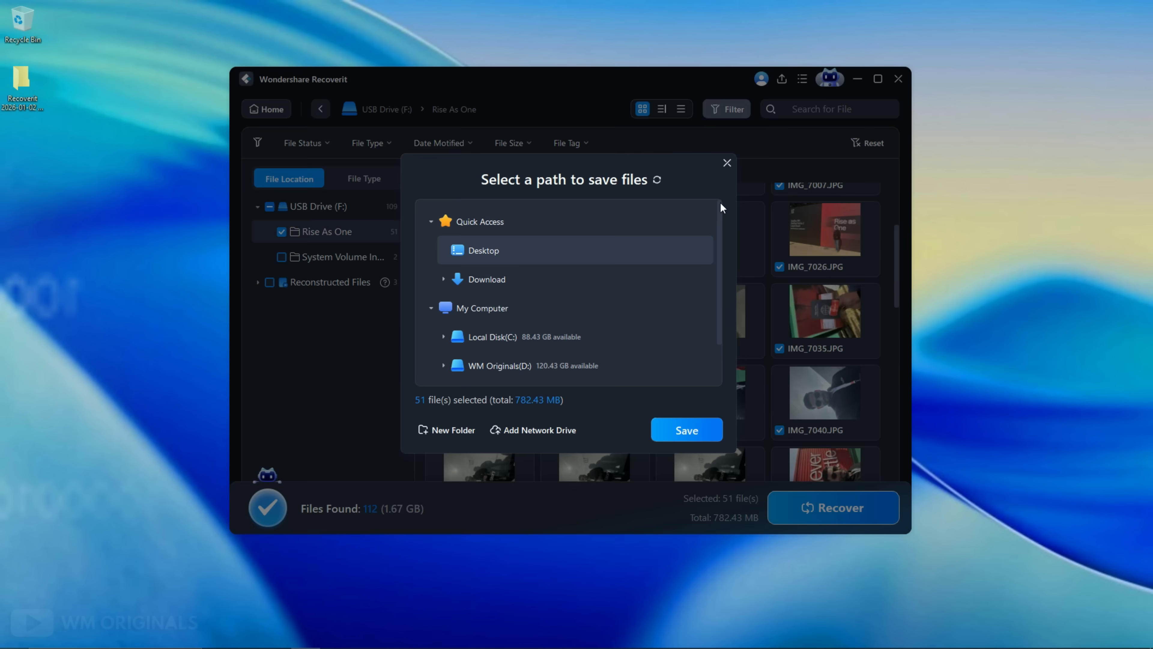
click(685, 430)
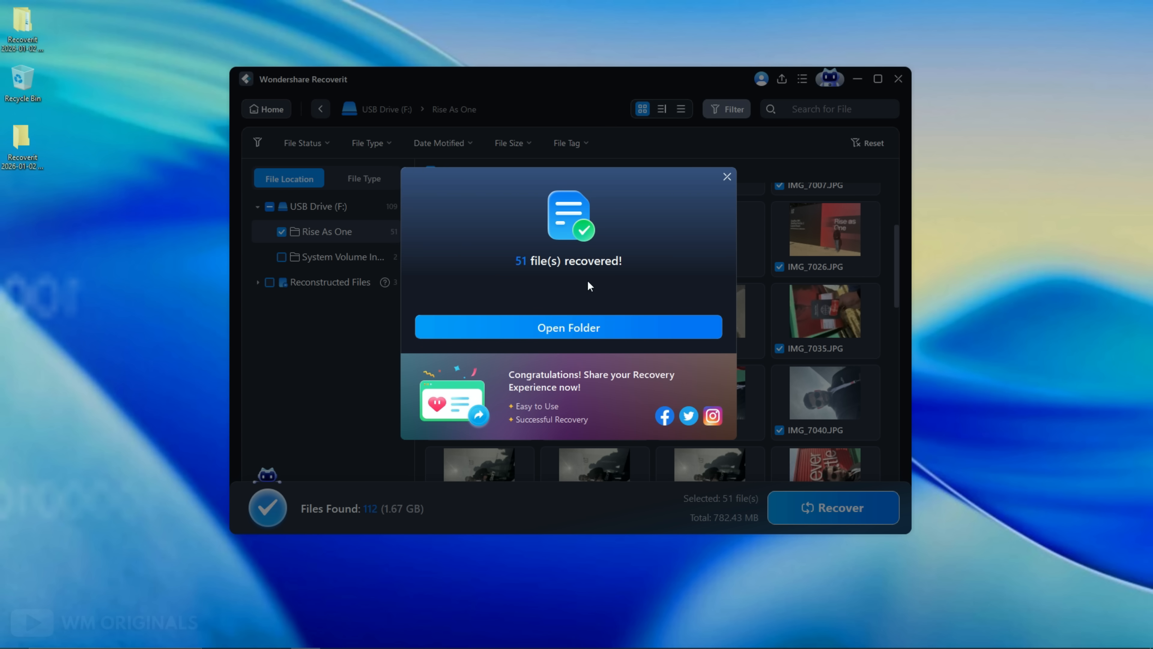
mouse_move(590, 317)
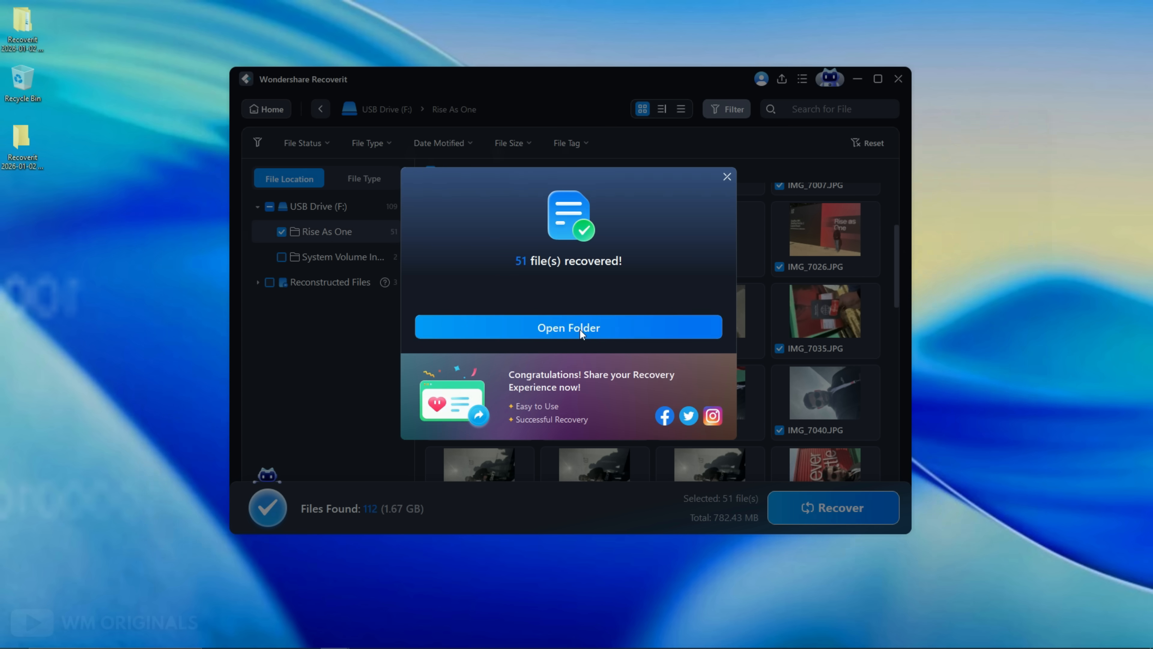
- Browse the recovered Rise As One folder on the Desktop and view photo IMG_7004 in Photos
click(567, 328)
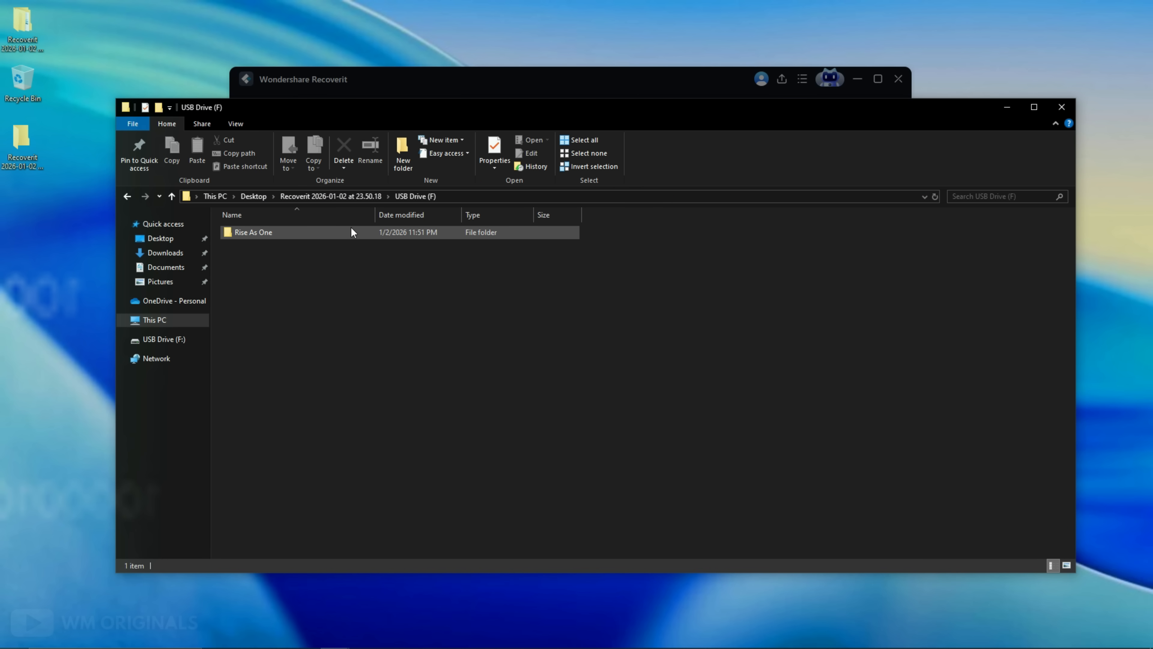
double_click(253, 232)
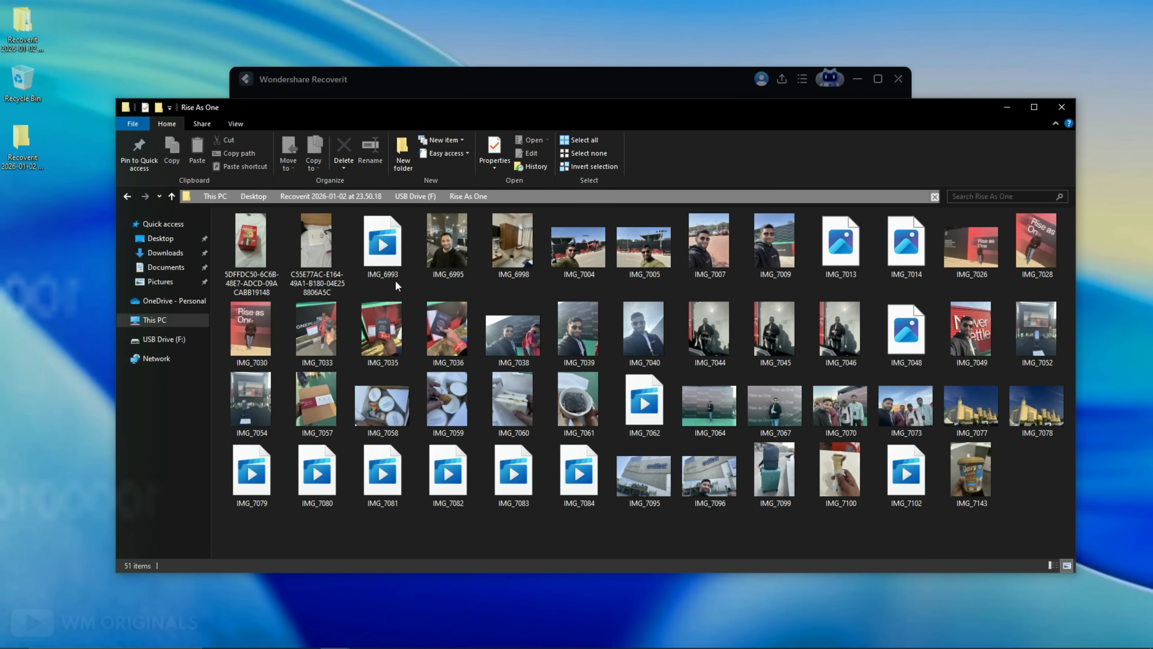
click(382, 242)
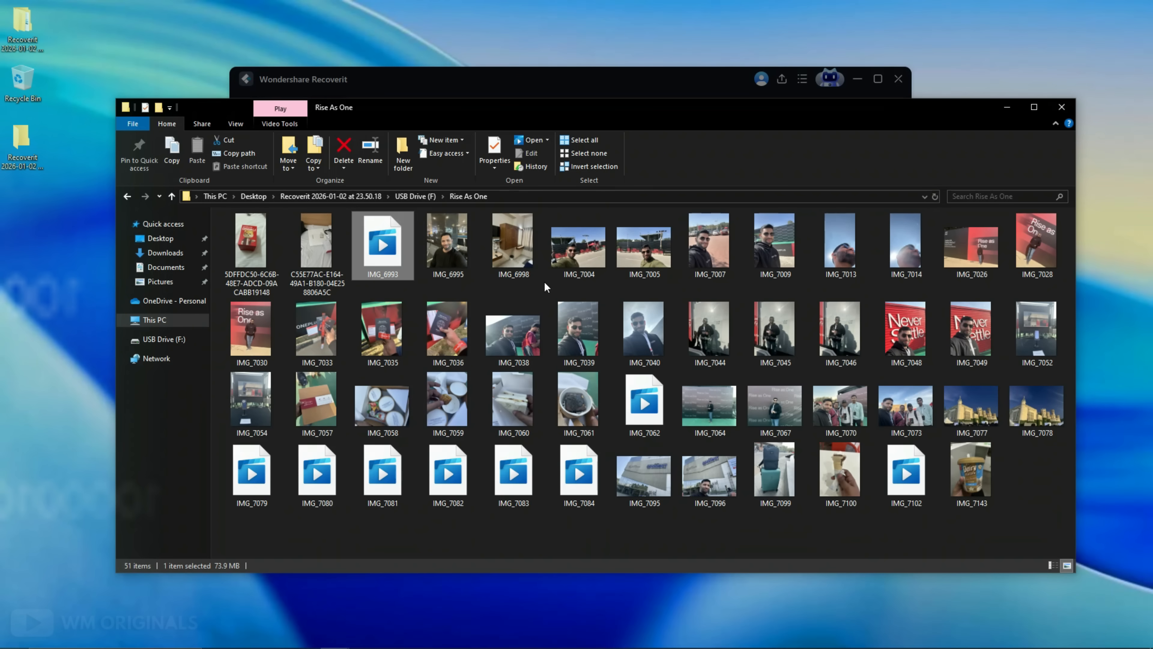
click(578, 243)
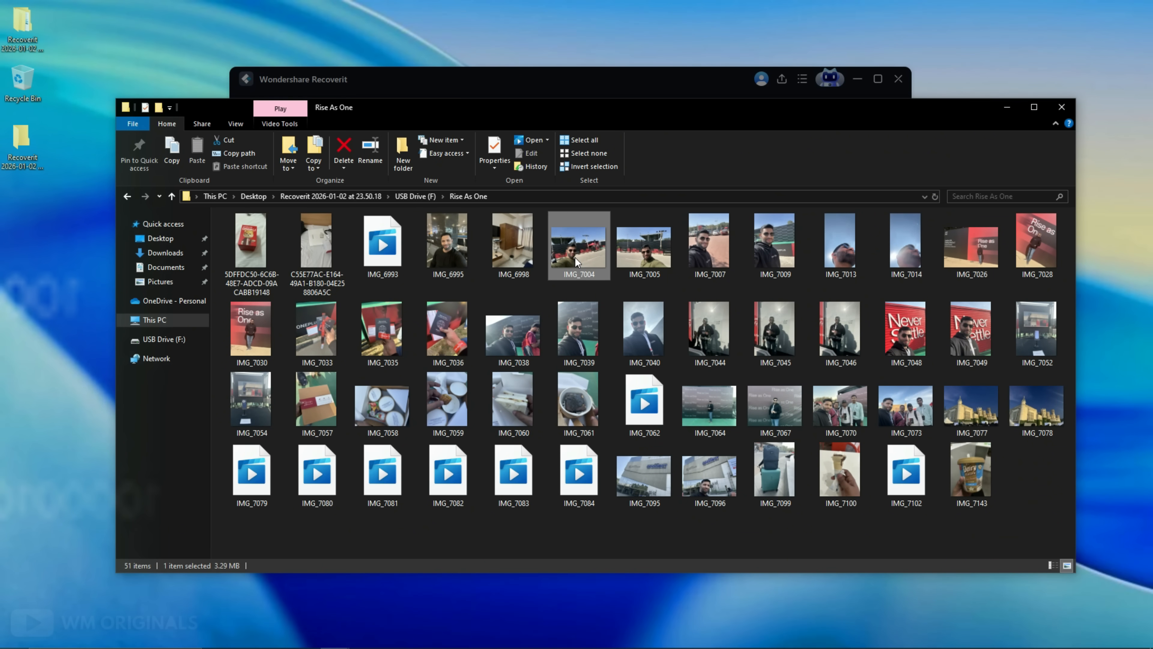
double_click(578, 240)
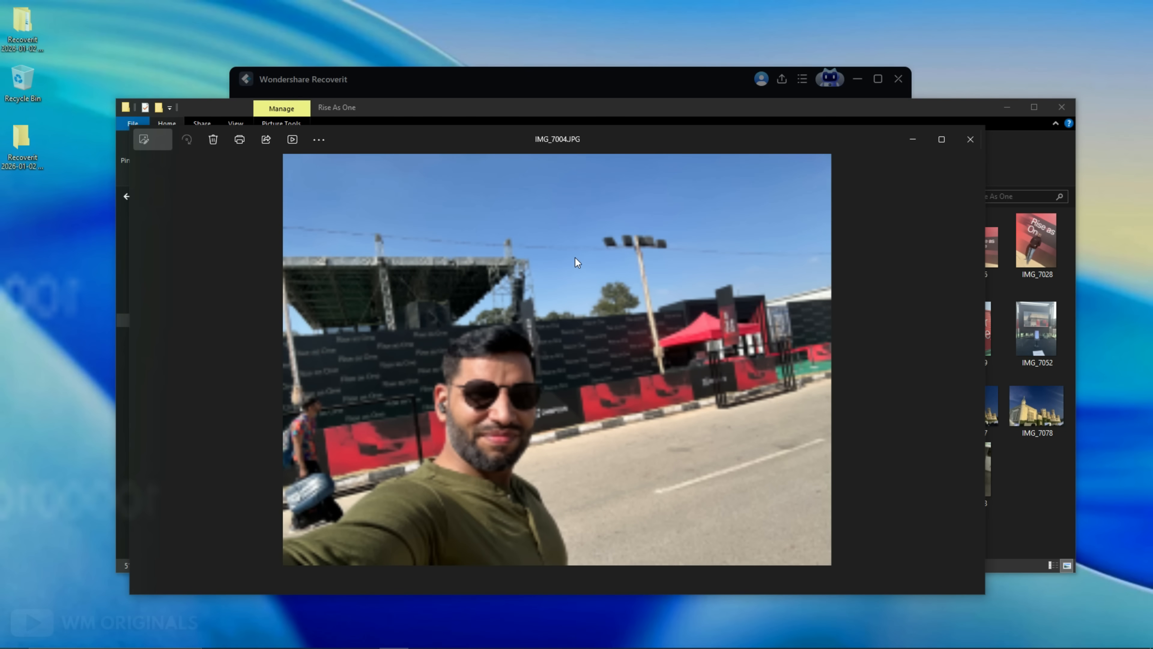